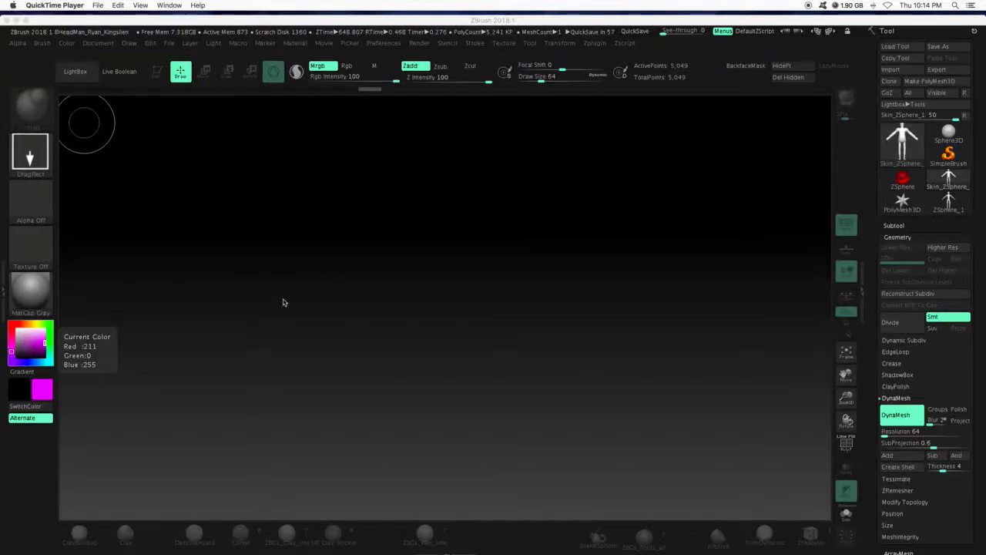
pyautogui.moveTo(239, 226)
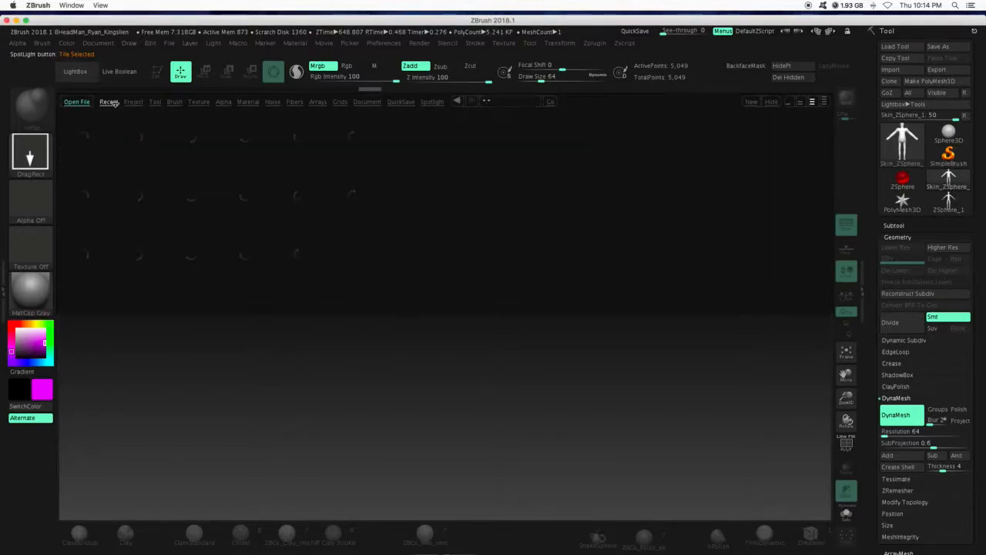
# Load the DynaMesh_Sphere starter project from LightBox onto the canvas.
pyautogui.click(132, 101)
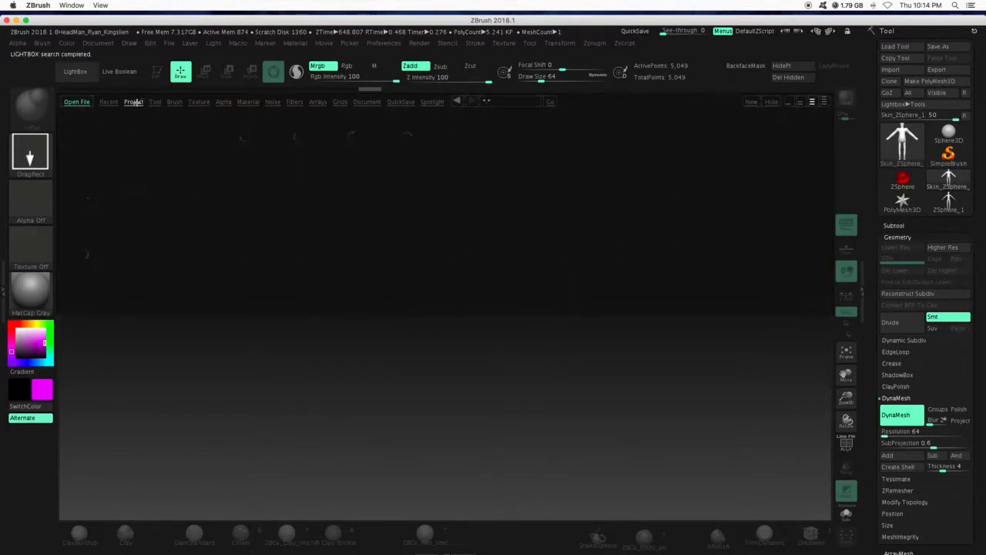
pyautogui.click(132, 102)
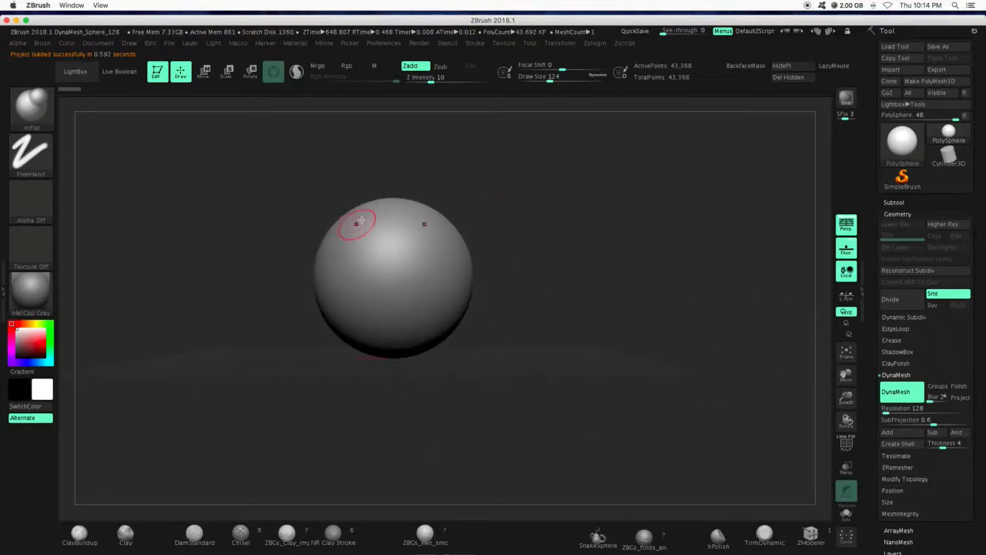
pyautogui.moveTo(675, 214)
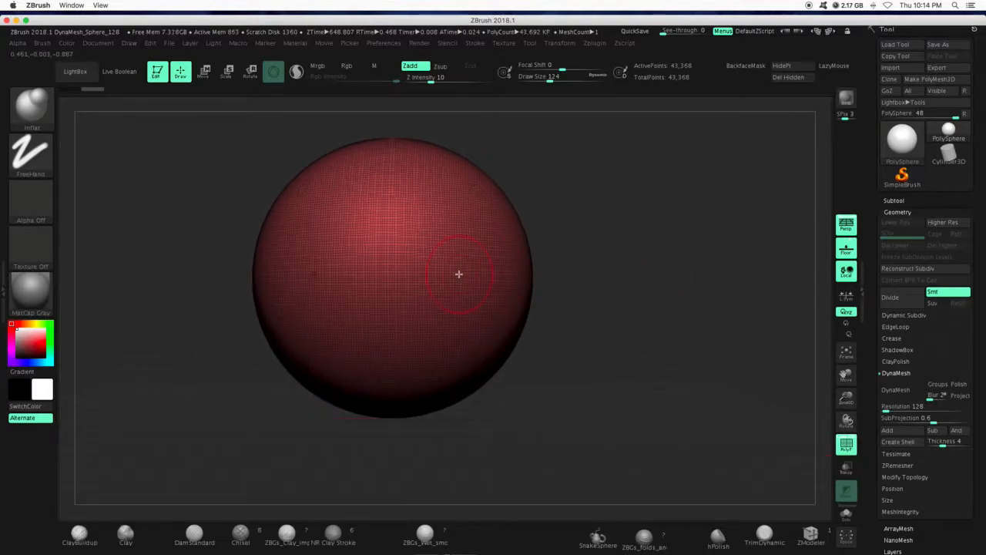
pyautogui.moveTo(811, 382)
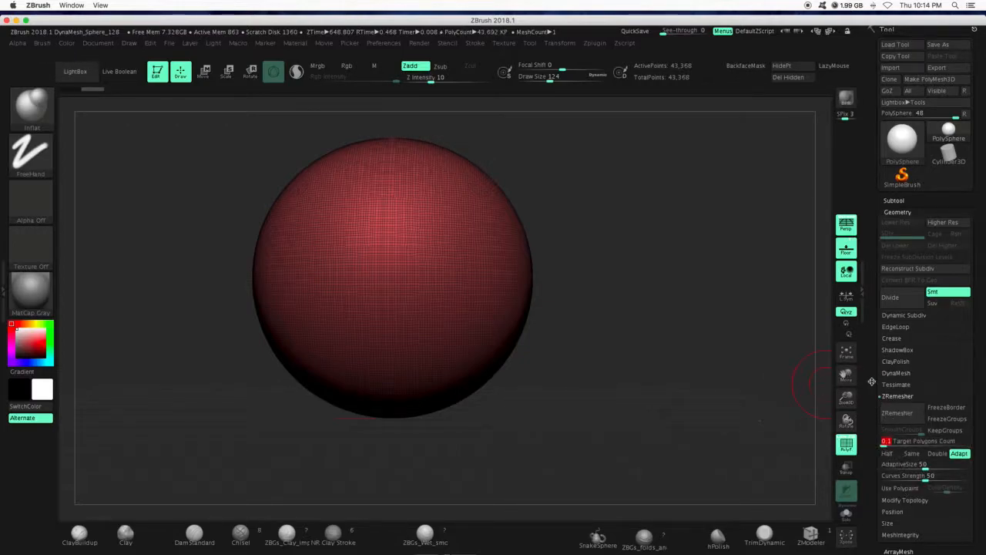
# Run ZRemesher on the dense sphere to get a low-poly, even quad mesh.
pyautogui.click(900, 414)
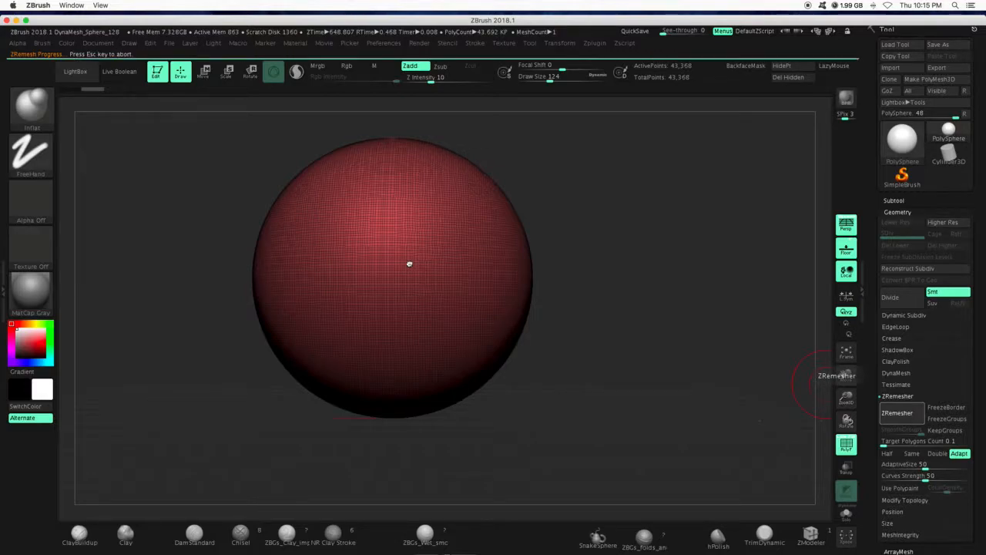
pyautogui.click(896, 413)
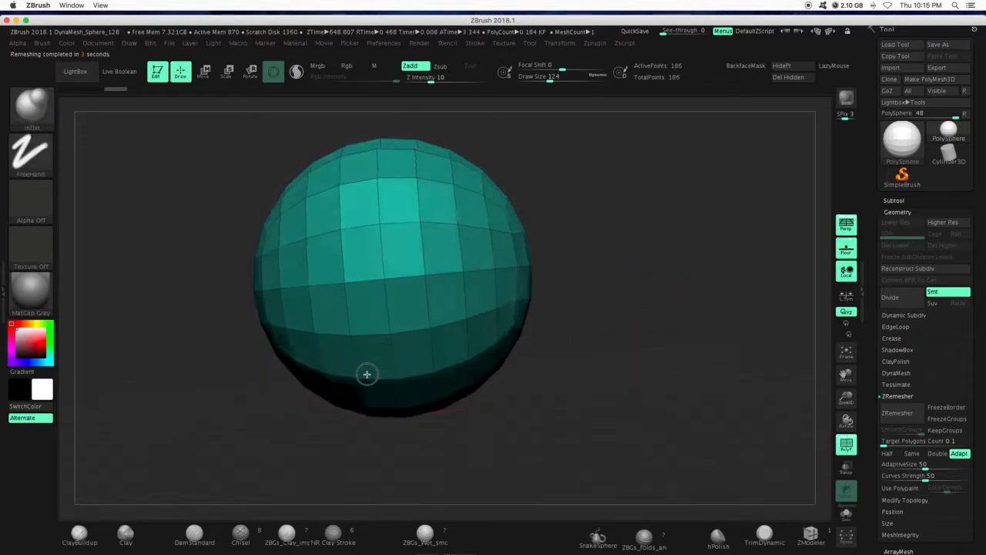
# Zoom out so the whole low-poly sphere sits small above the floor grid.
pyautogui.moveTo(367, 374); pyautogui.dragTo(407, 314)
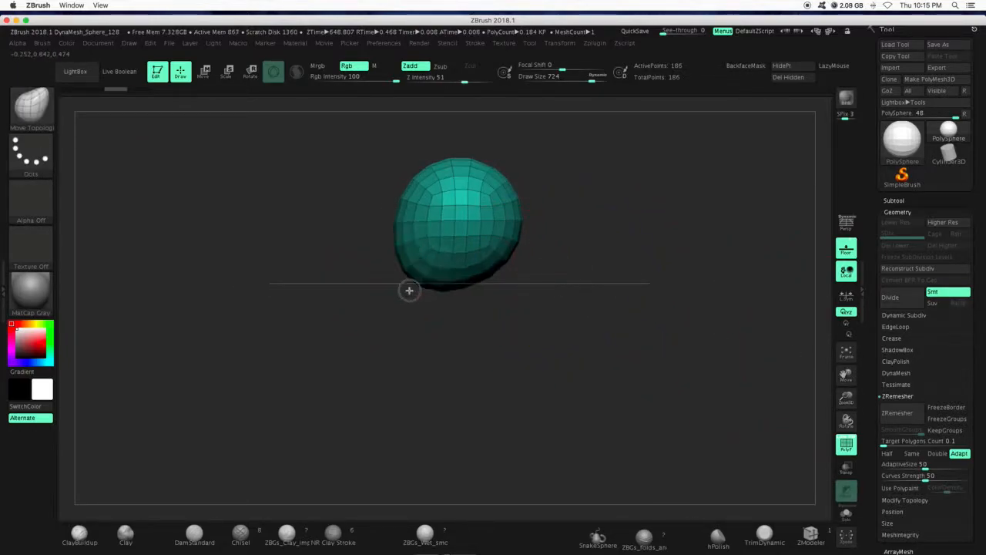
pyautogui.moveTo(410, 289); pyautogui.dragTo(428, 288)
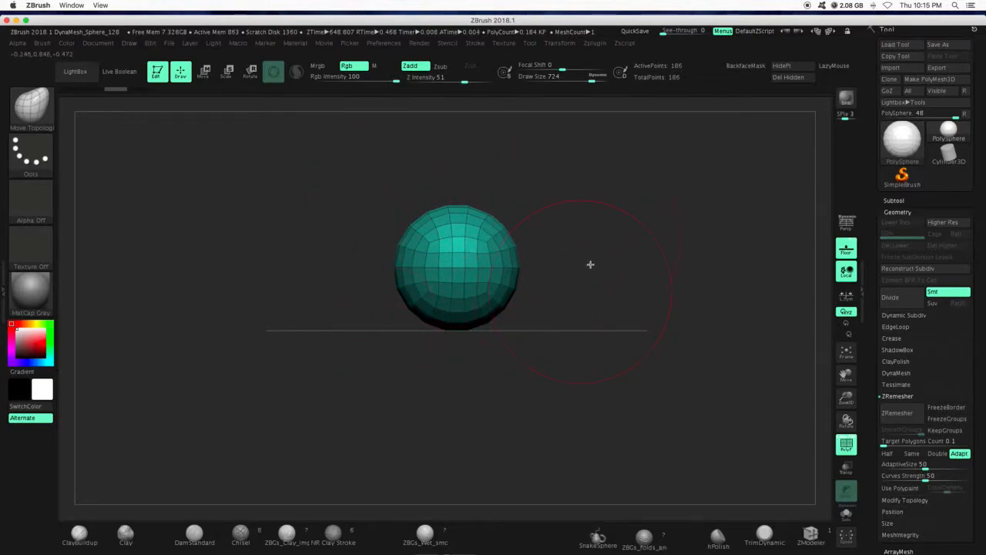
pyautogui.moveTo(737, 227)
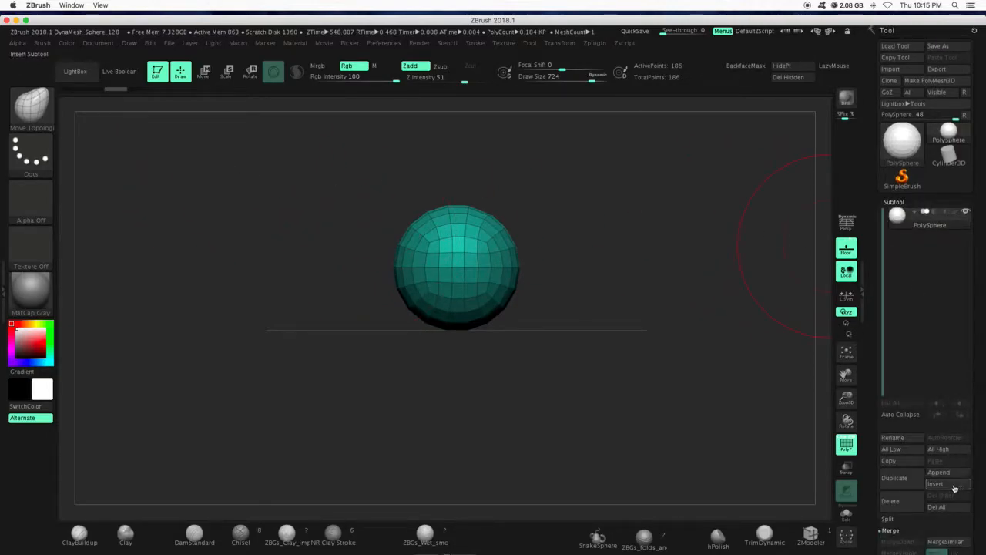
pyautogui.moveTo(912, 477)
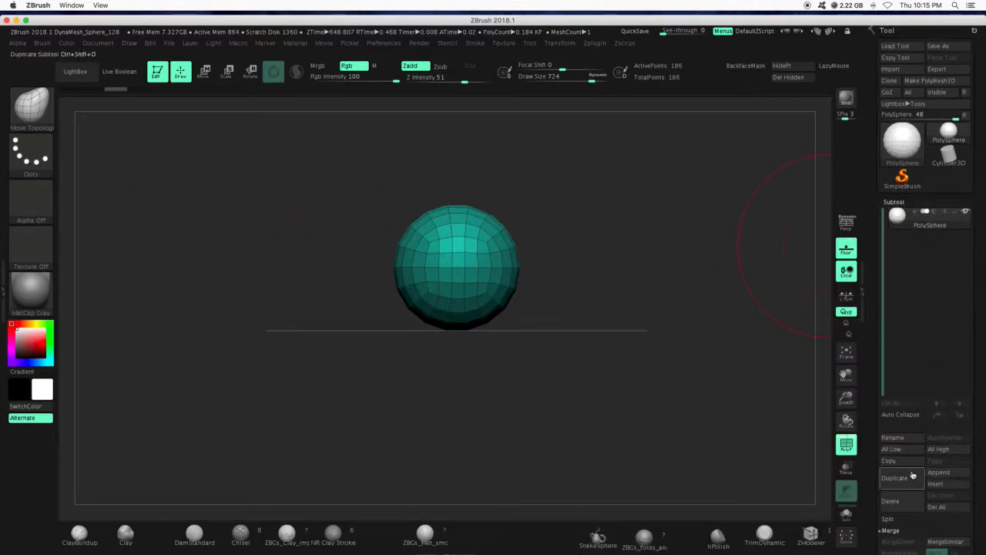
# Duplicate the sphere subtool and stretch the copy down into a jaw with the Gizmo and Move brush.
pyautogui.click(893, 478)
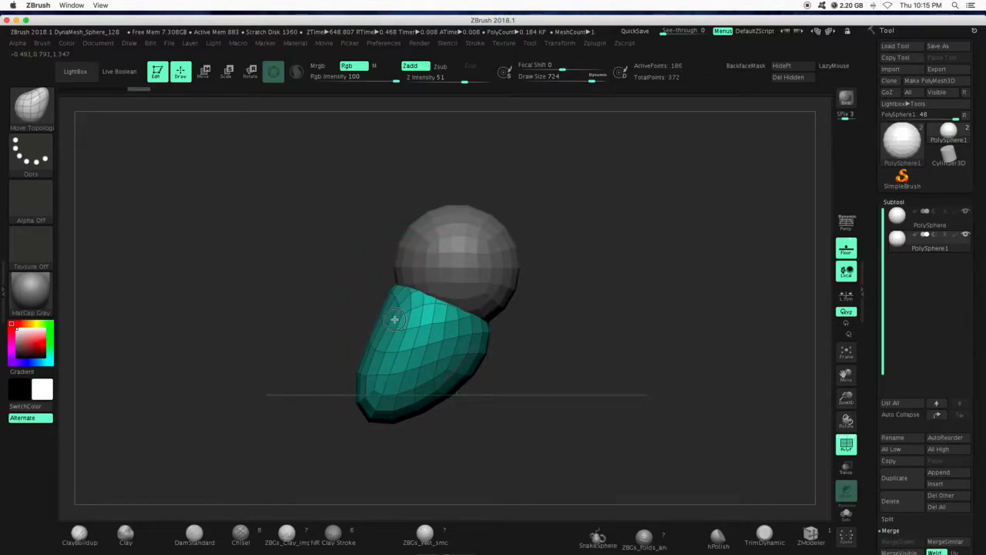
pyautogui.click(203, 71)
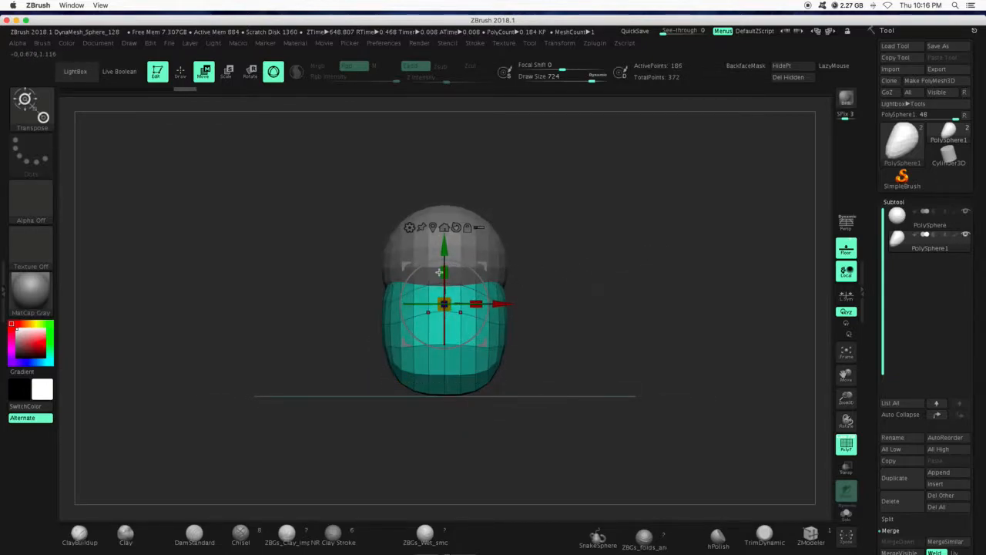
pyautogui.click(181, 71)
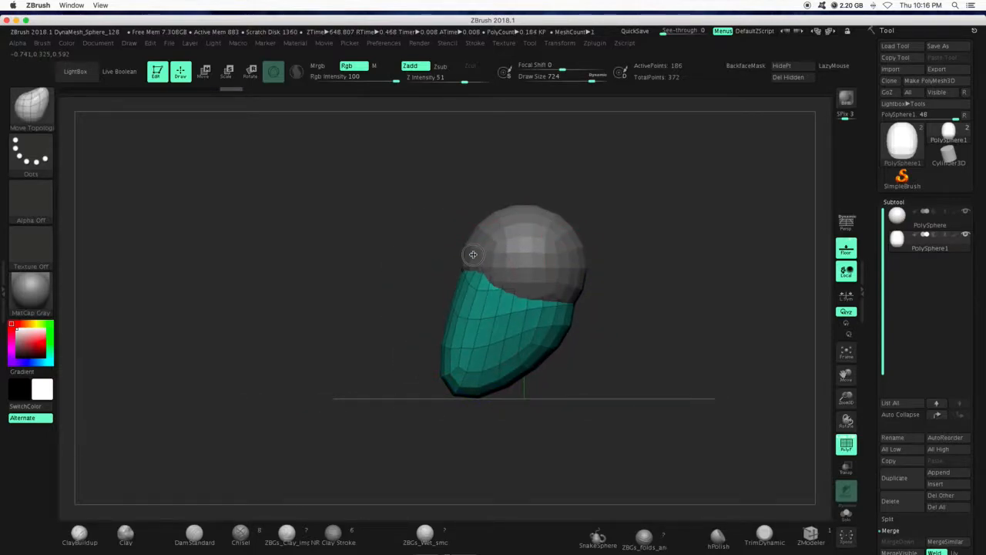
# Orbit the head to check the jaw from the side and return to front view.
pyautogui.moveTo(473, 254); pyautogui.dragTo(583, 327)
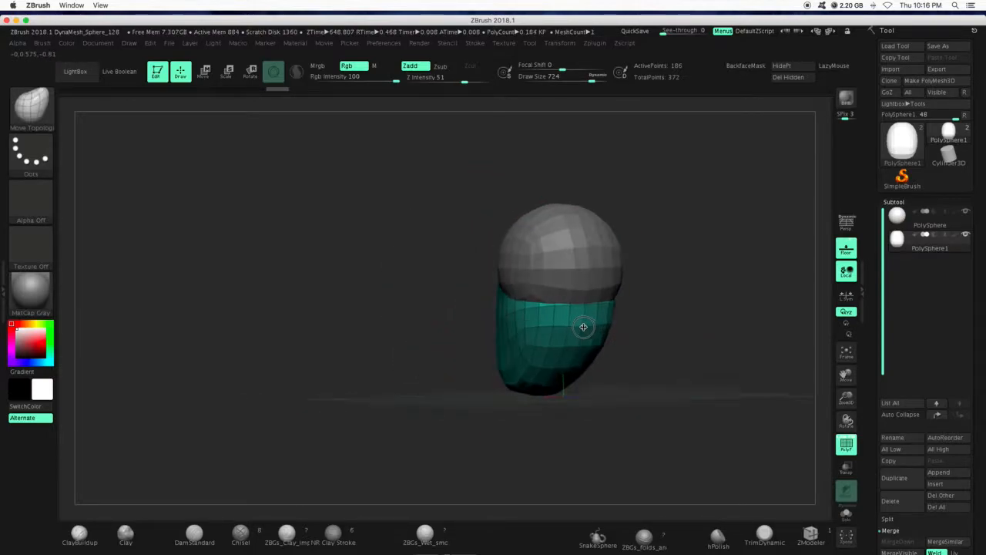
pyautogui.moveTo(583, 327); pyautogui.dragTo(570, 316)
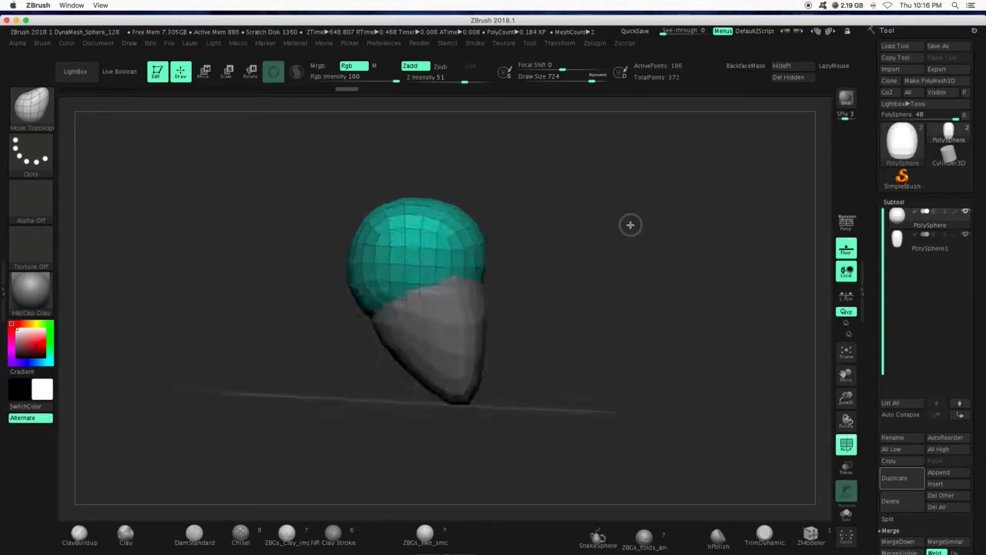
pyautogui.moveTo(630, 225); pyautogui.dragTo(484, 291)
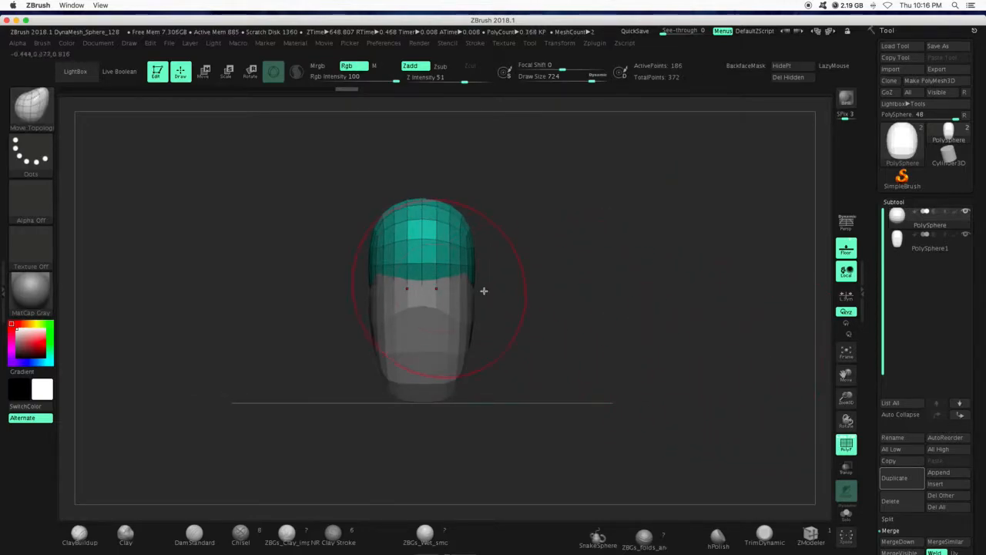
pyautogui.moveTo(894, 478)
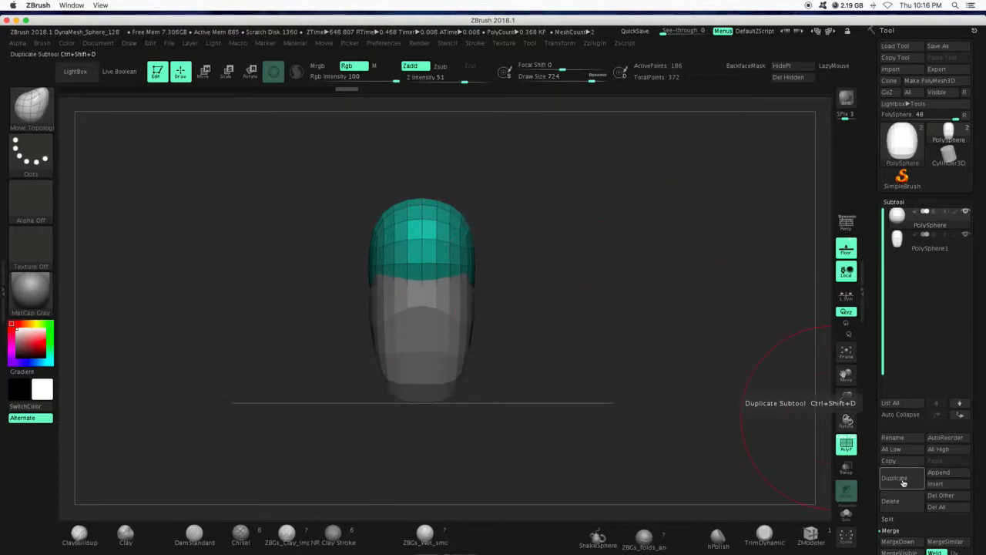
pyautogui.click(894, 478)
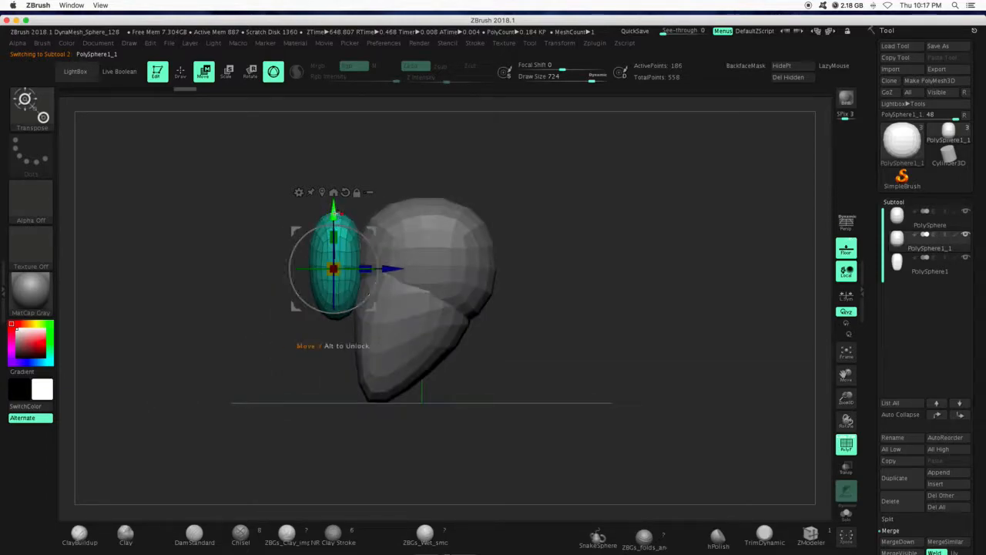
pyautogui.moveTo(363, 269); pyautogui.dragTo(398, 296)
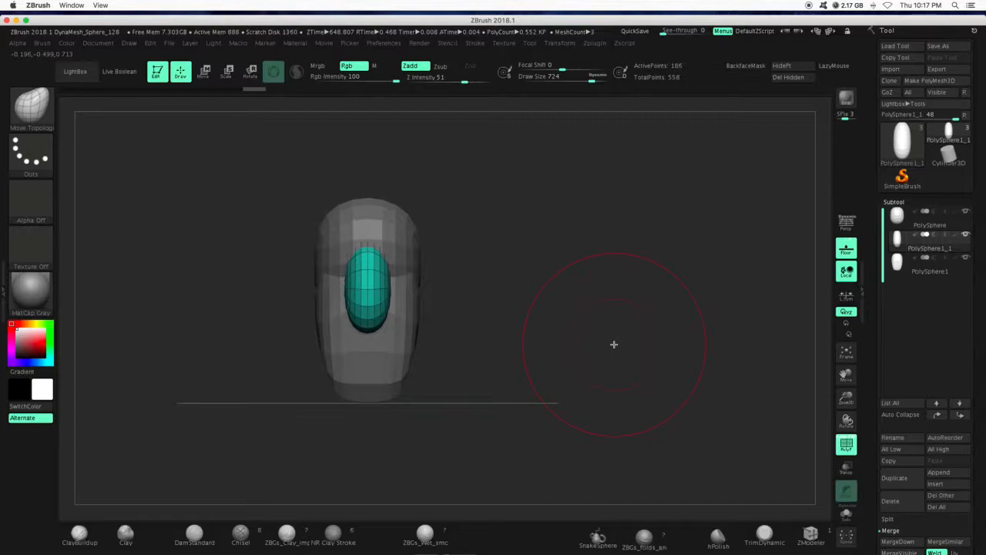
pyautogui.moveTo(632, 262)
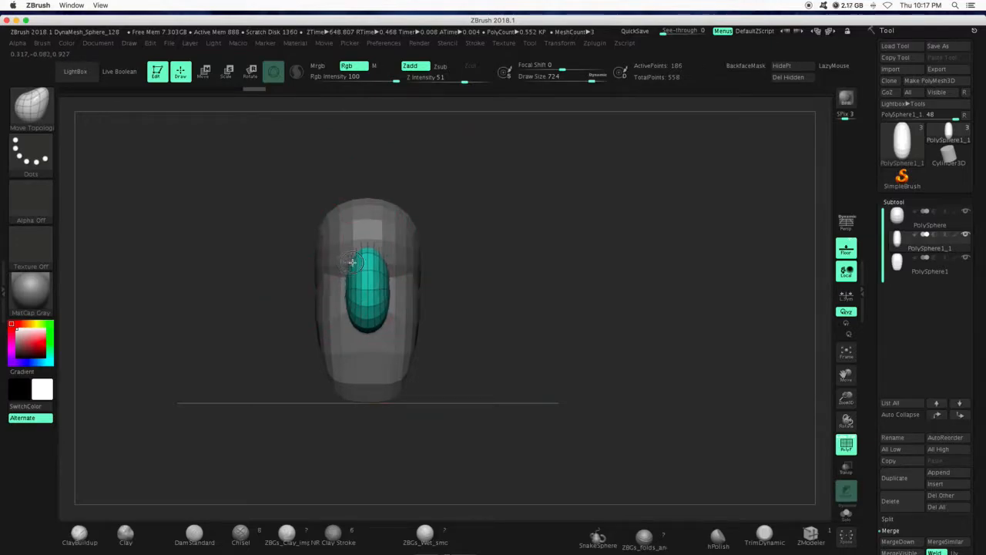
pyautogui.moveTo(352, 262); pyautogui.dragTo(382, 300)
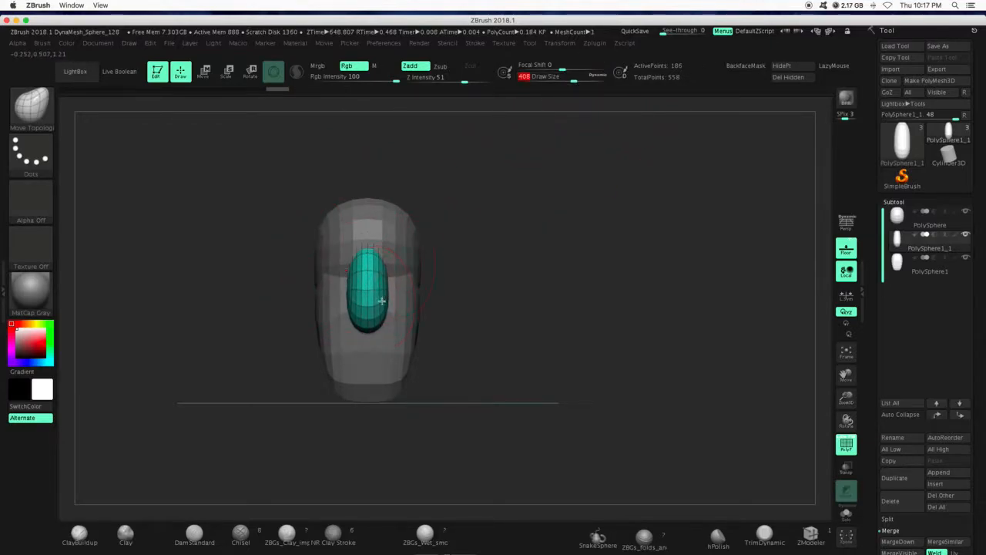
pyautogui.moveTo(382, 300); pyautogui.dragTo(458, 284)
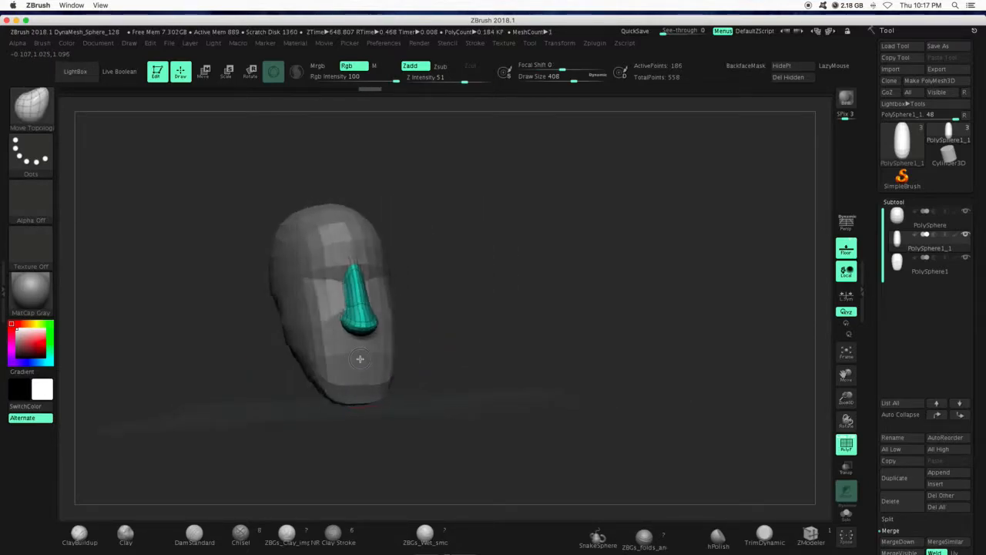
pyautogui.moveTo(361, 359); pyautogui.dragTo(575, 322)
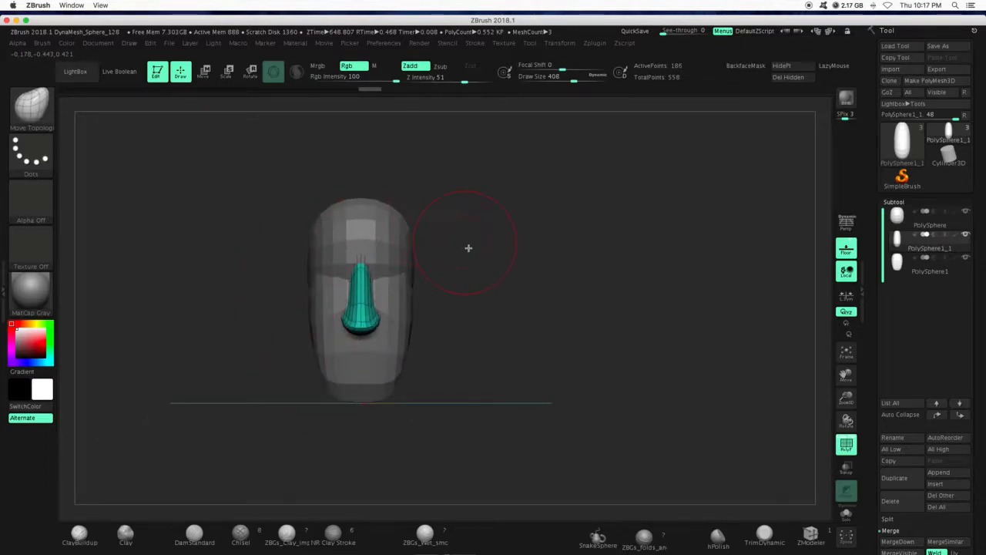
pyautogui.moveTo(463, 243)
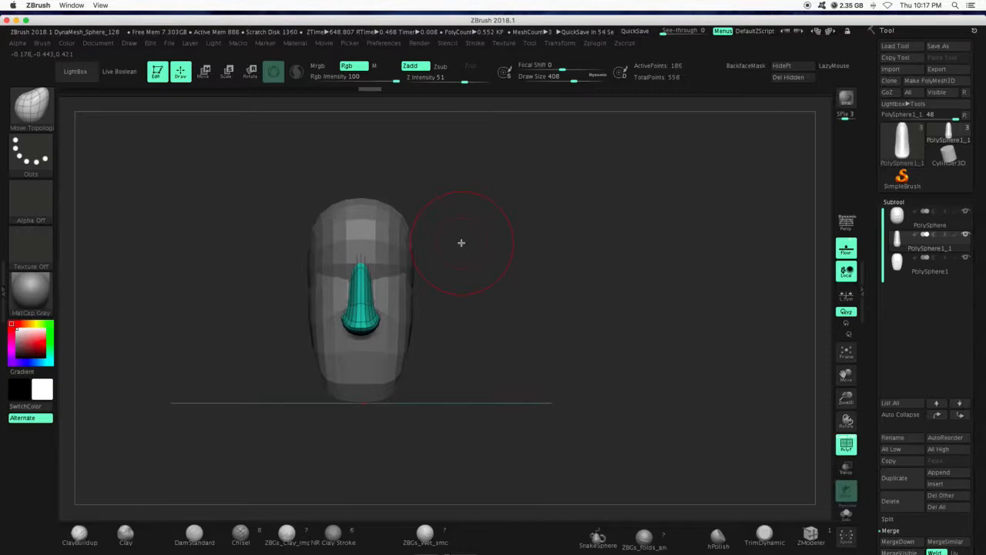
pyautogui.moveTo(461, 243); pyautogui.dragTo(386, 331)
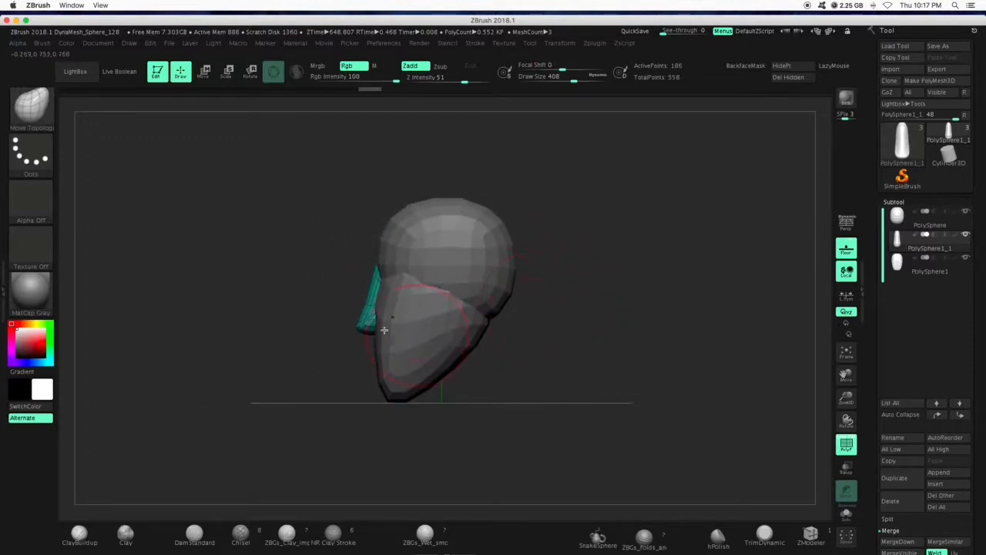
# Orbit the head to inspect the jaw and cranium pieces before merging.
pyautogui.moveTo(385, 330); pyautogui.dragTo(429, 323)
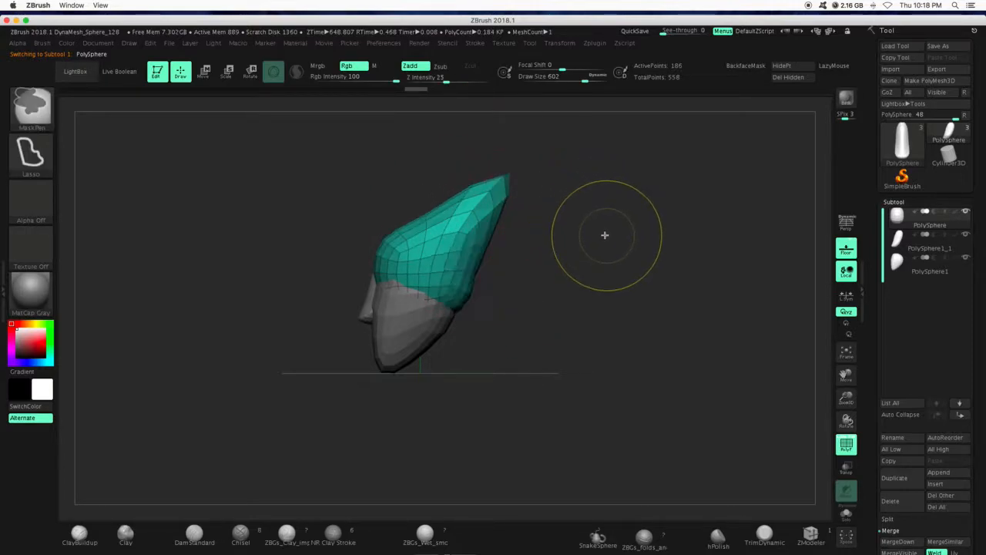
pyautogui.moveTo(604, 235); pyautogui.dragTo(572, 289)
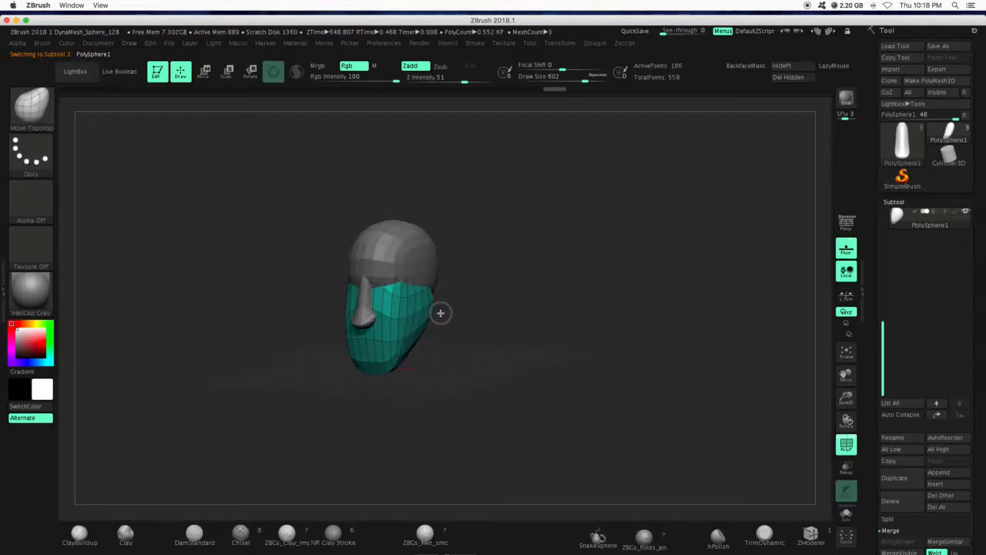
pyautogui.moveTo(440, 313); pyautogui.dragTo(465, 336)
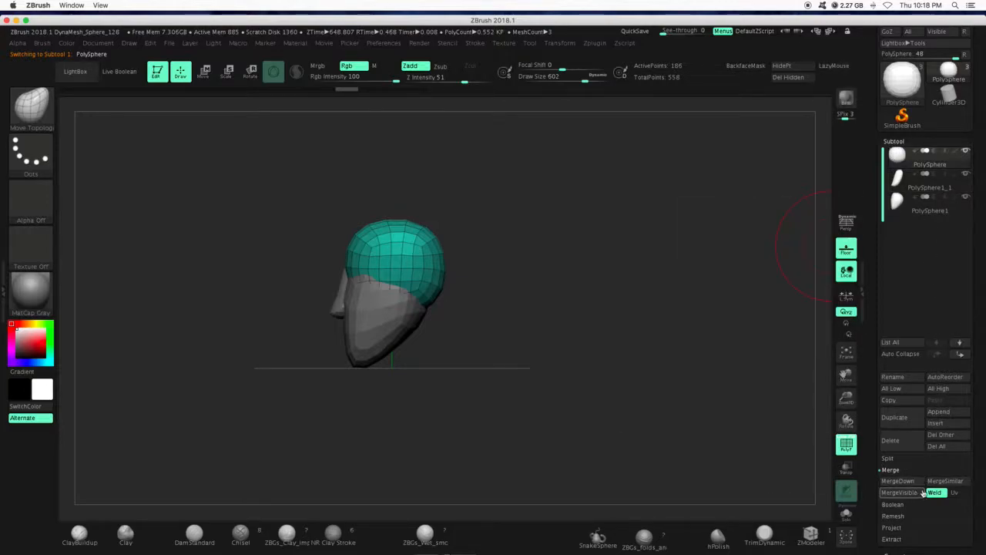
# MergeDown the cranium and jaw into one subtool, keeping their two polygroups.
pyautogui.click(897, 481)
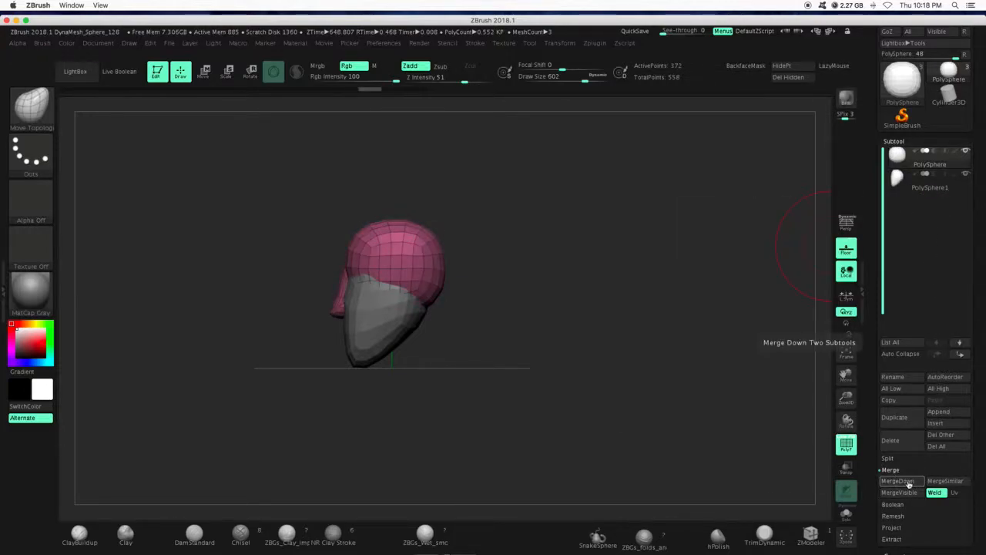
pyautogui.click(900, 481)
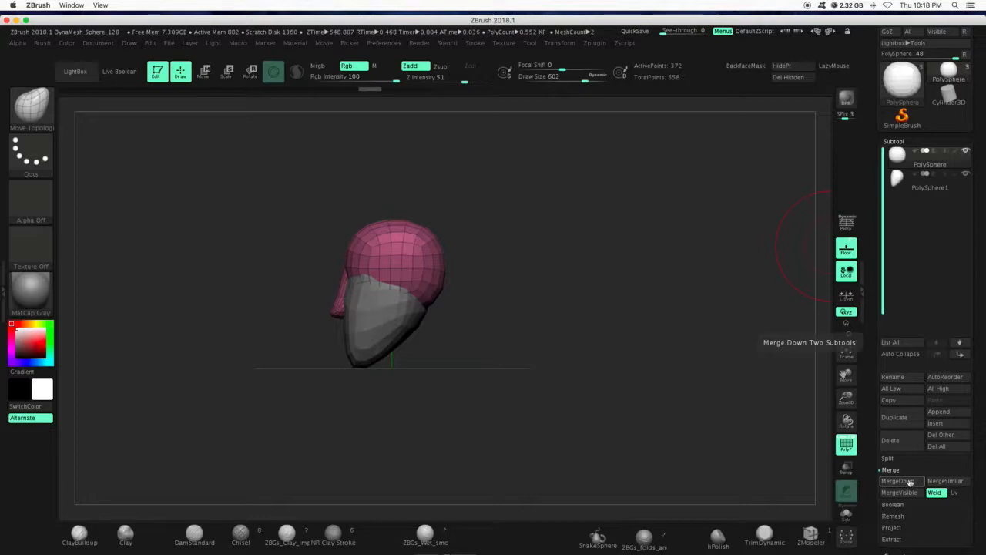
pyautogui.click(897, 481)
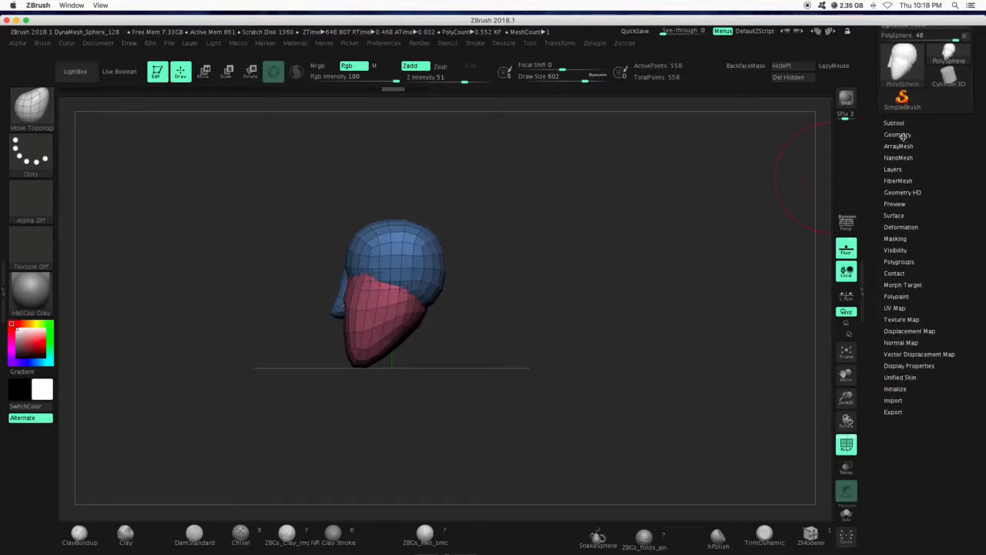
# Run ZRemesher from Tool > Geometry to rebuild the merged head as even quads.
pyautogui.click(897, 134)
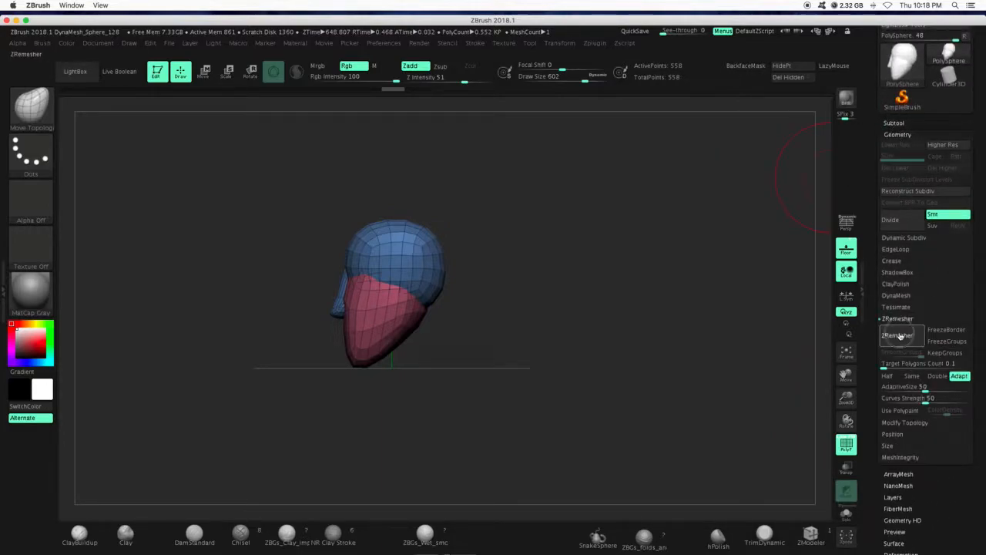
pyautogui.click(897, 334)
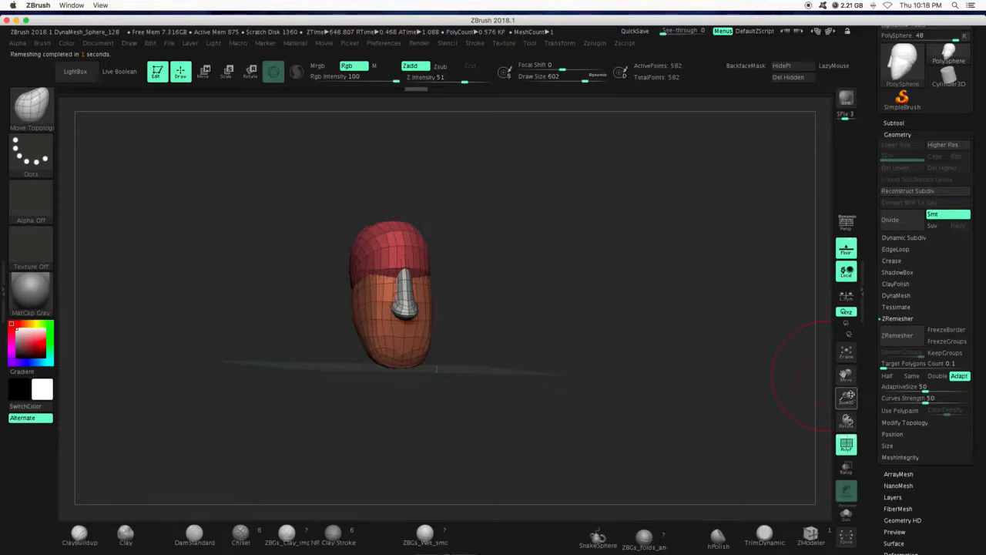
# Orbit the remeshed head to check the new topology from front, top and side.
pyautogui.moveTo(424, 293); pyautogui.dragTo(557, 315)
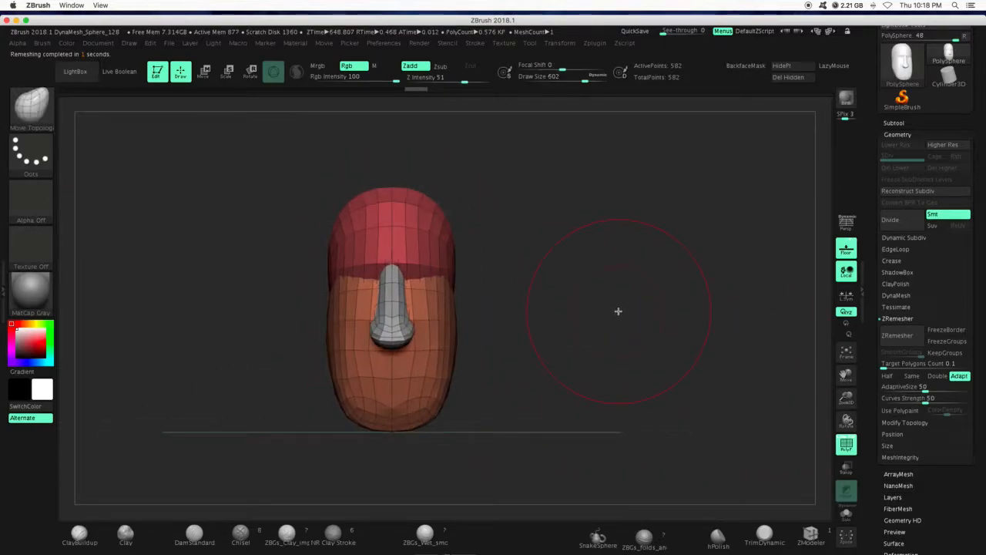
pyautogui.moveTo(439, 283)
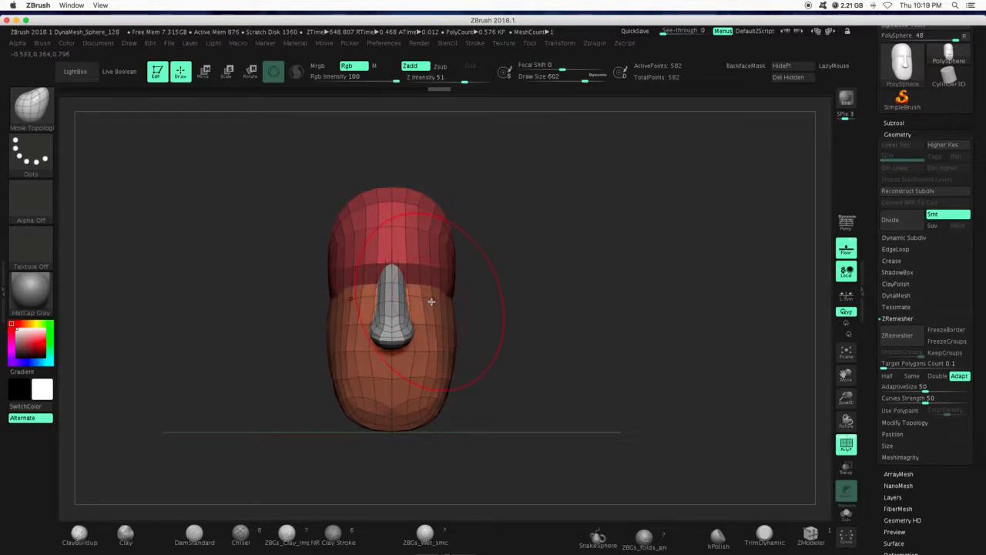
pyautogui.moveTo(432, 300); pyautogui.dragTo(382, 300)
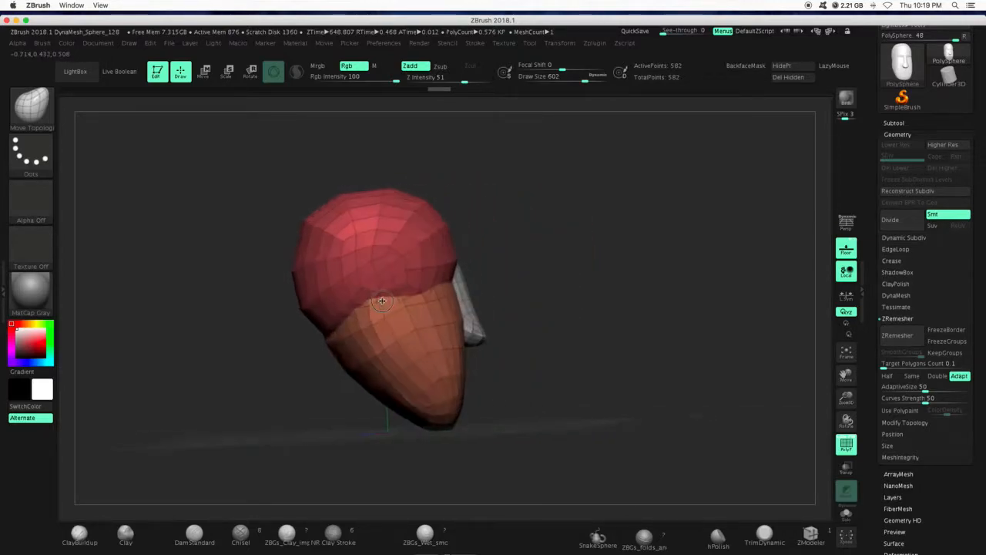
pyautogui.moveTo(382, 301); pyautogui.dragTo(386, 315)
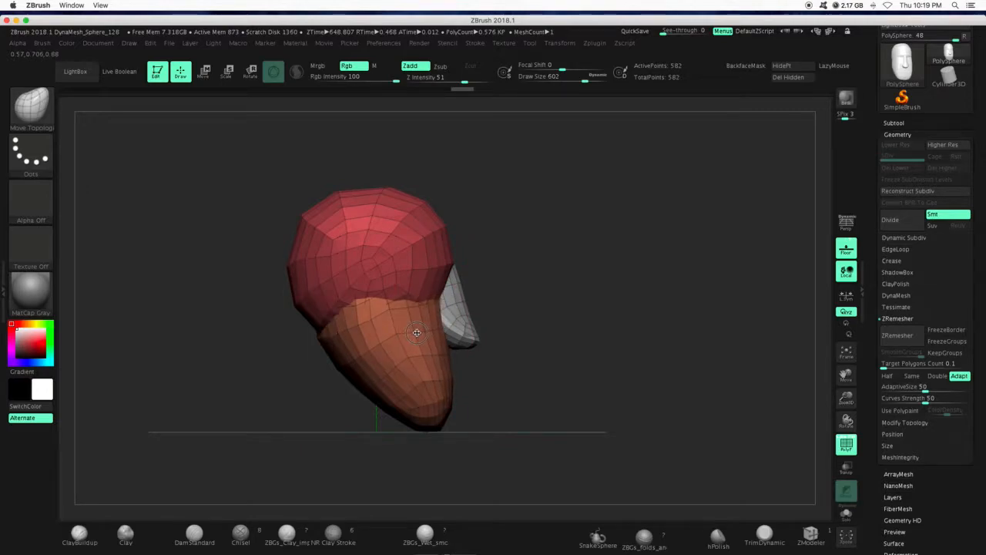
pyautogui.moveTo(416, 333); pyautogui.dragTo(398, 366)
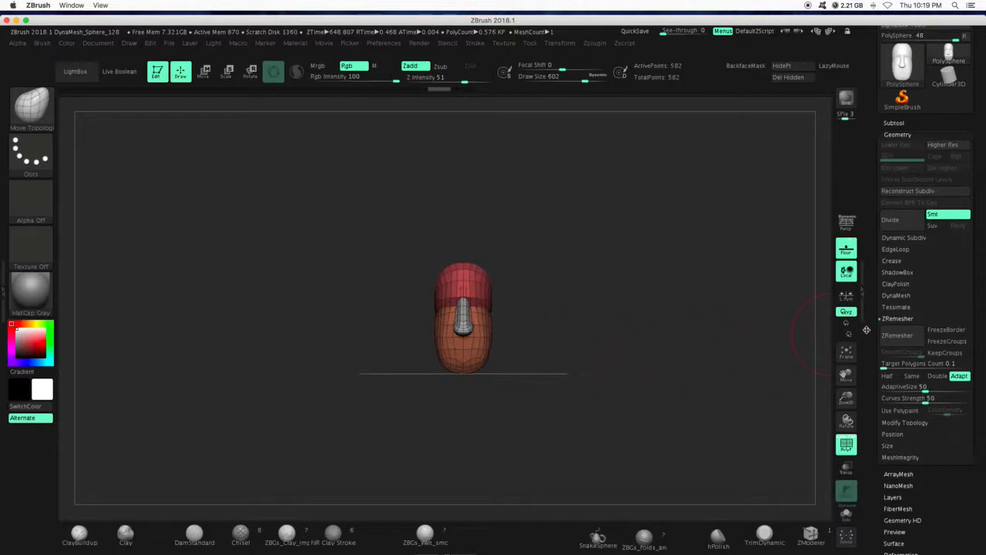
# Frame the remeshed head from the Transform menu so it fills the canvas front-on.
pyautogui.click(561, 43)
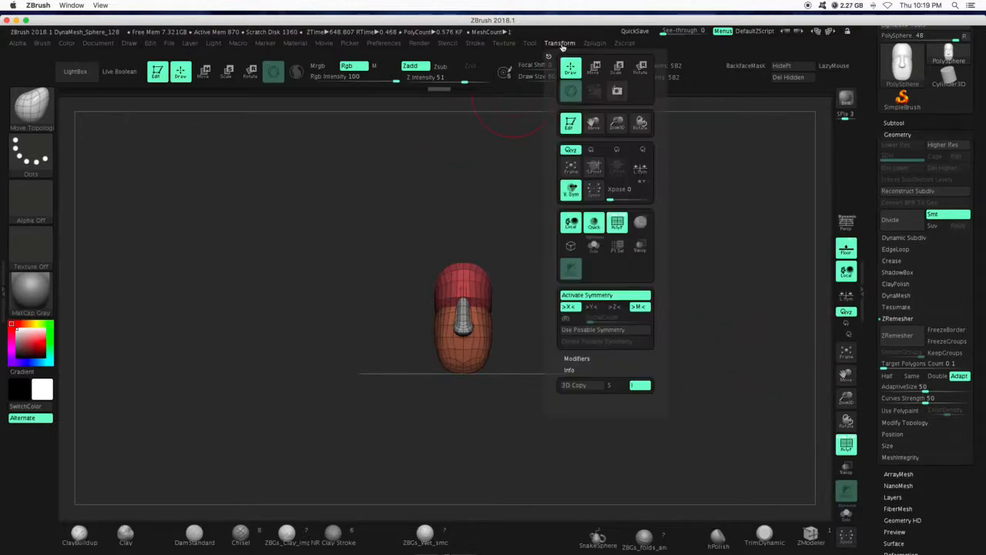
pyautogui.click(592, 307)
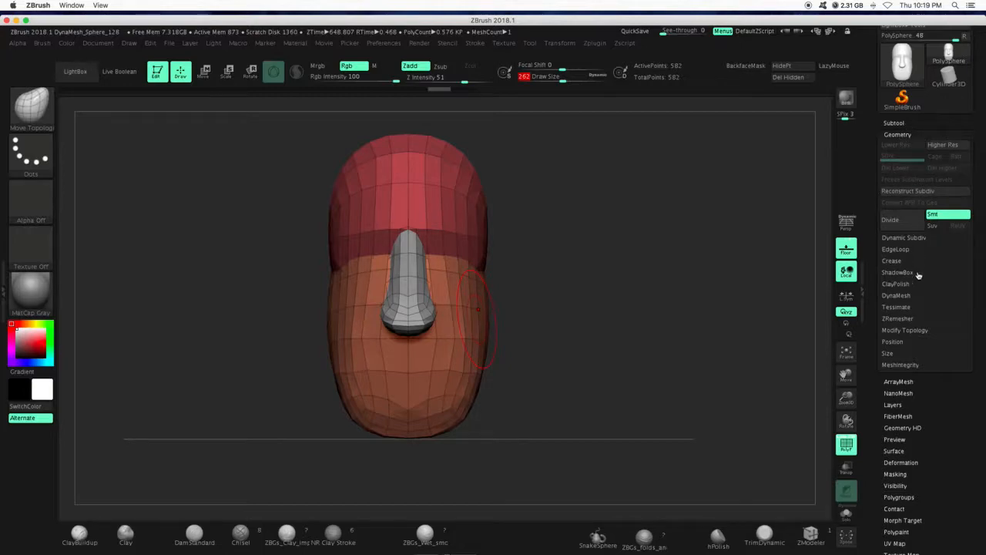
pyautogui.click(895, 296)
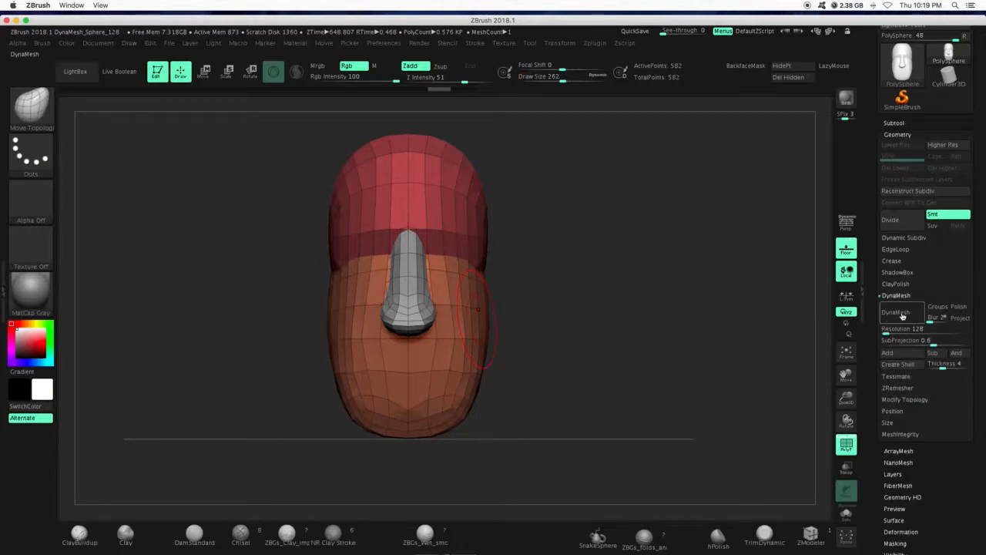
pyautogui.click(895, 311)
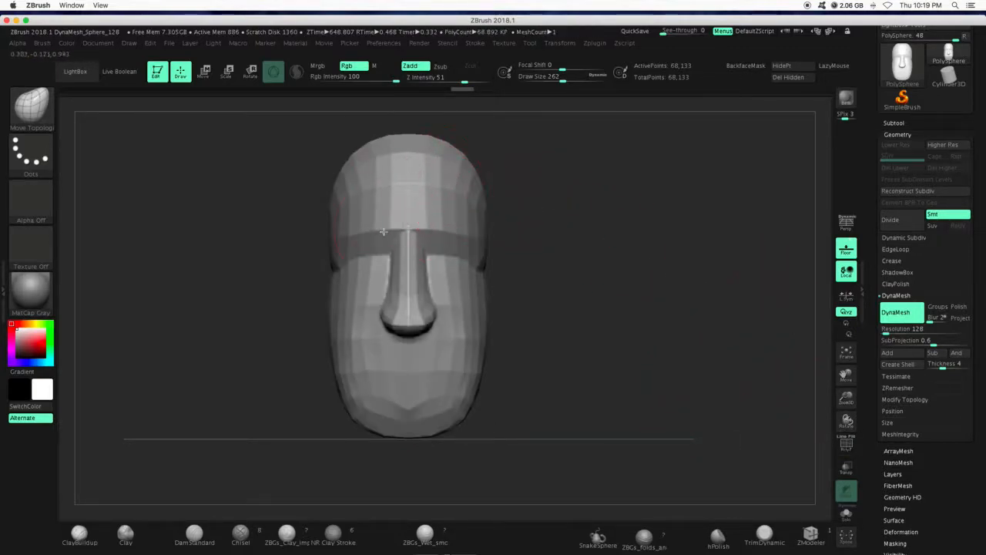
pyautogui.moveTo(382, 231); pyautogui.dragTo(410, 358)
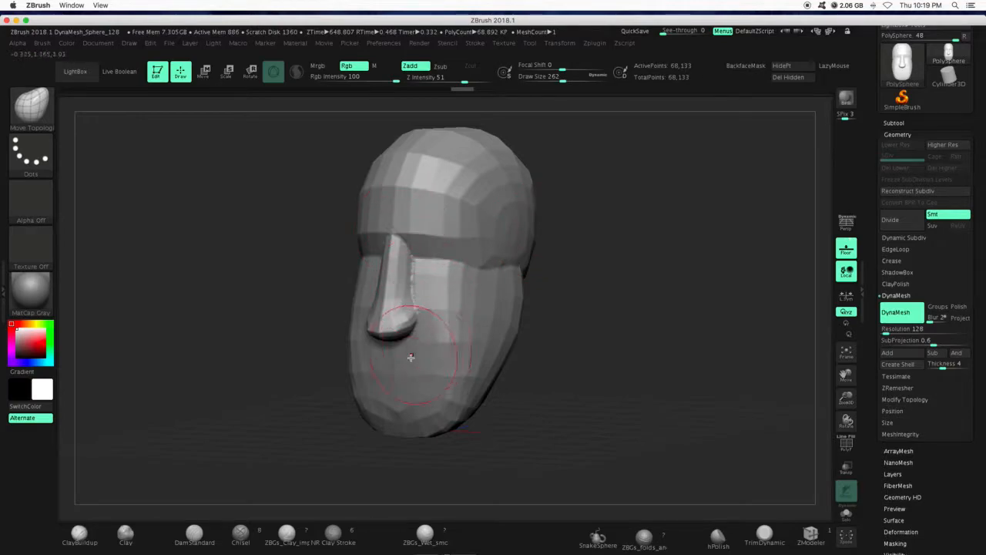
pyautogui.moveTo(410, 357); pyautogui.dragTo(305, 345)
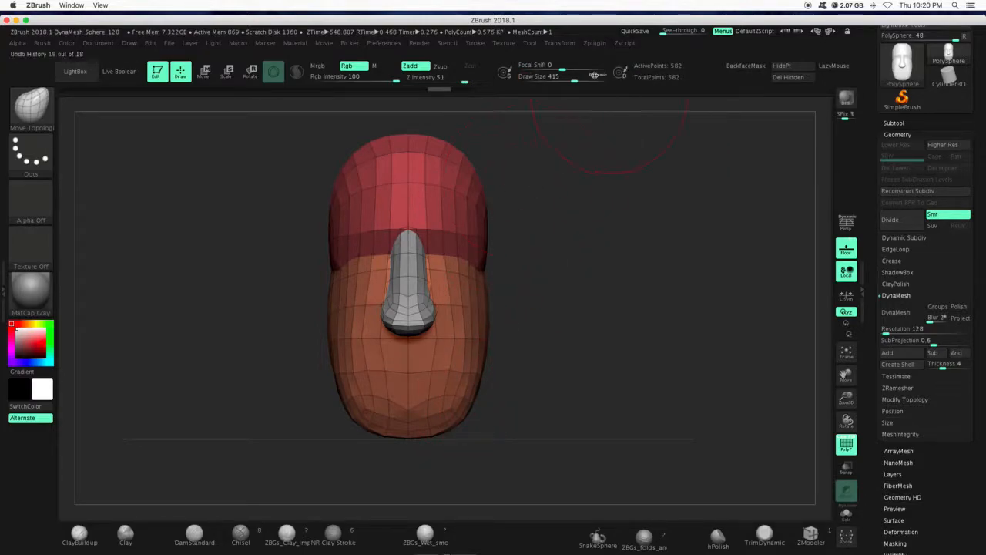
pyautogui.moveTo(527, 290)
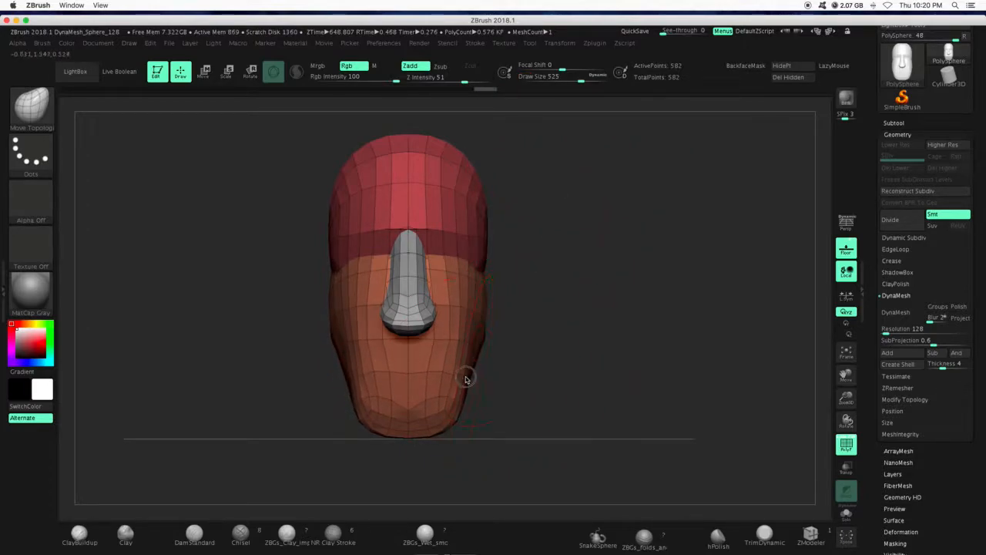
# Collapse the DynaMesh subpalette and activate the 3D transform Gizmo on the head.
pyautogui.moveTo(466, 378); pyautogui.dragTo(433, 401)
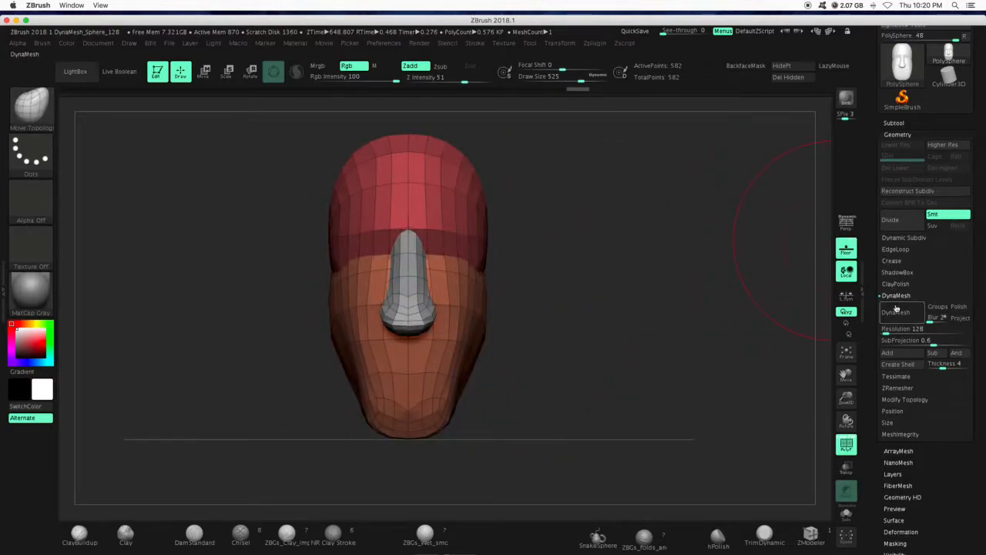
pyautogui.click(897, 296)
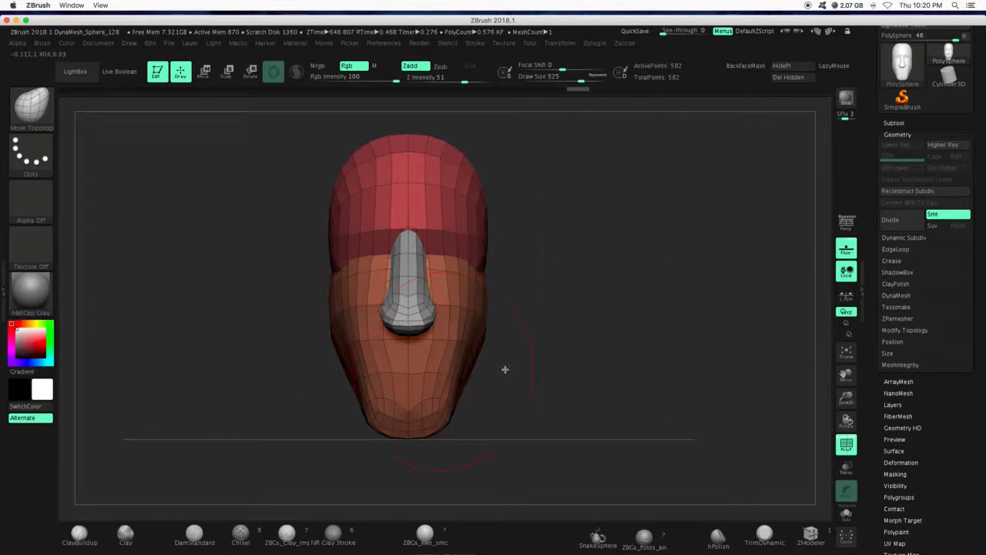
pyautogui.click(203, 71)
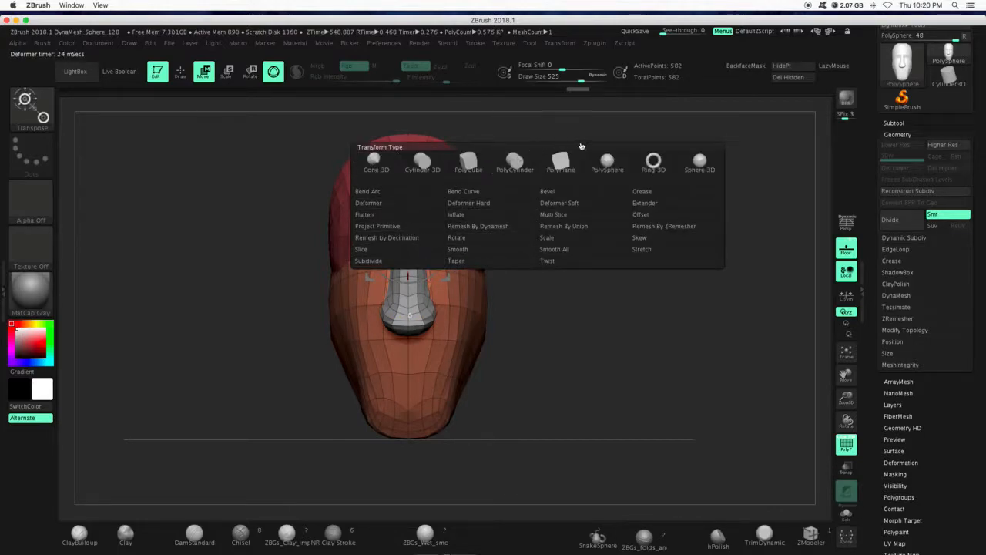
pyautogui.moveTo(582, 225)
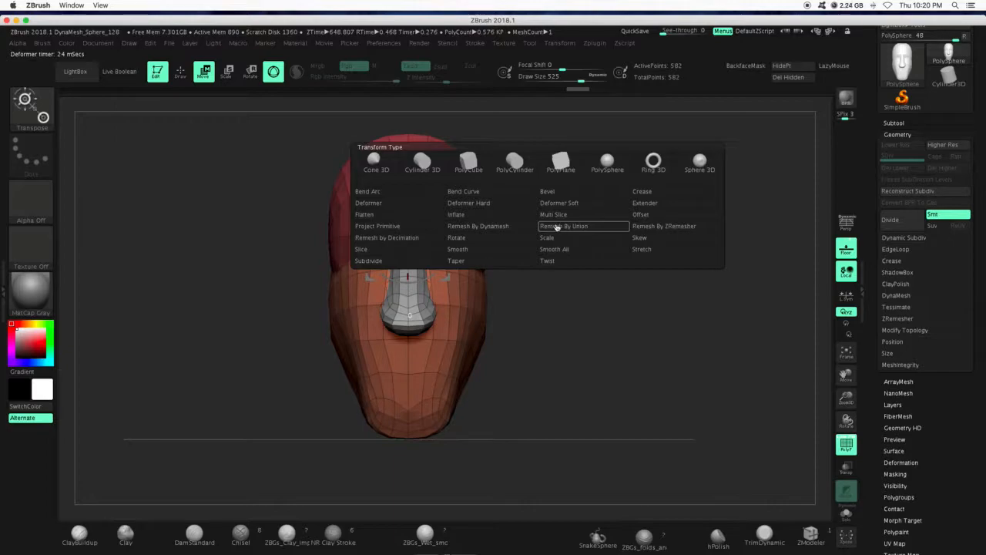
# Apply the Remesh By Union deformer so cranium, jaw and nose fuse into one mesh.
pyautogui.click(564, 225)
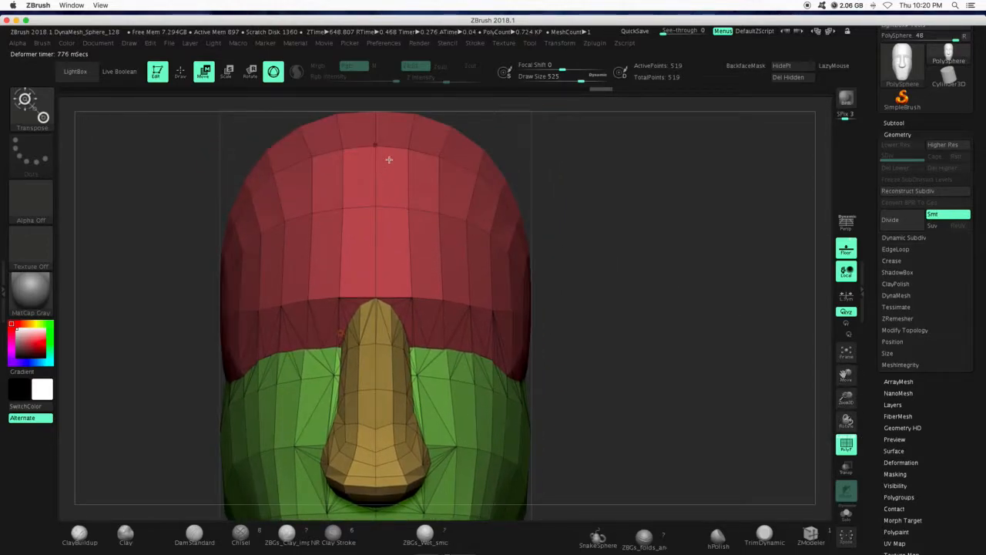
pyautogui.moveTo(514, 209)
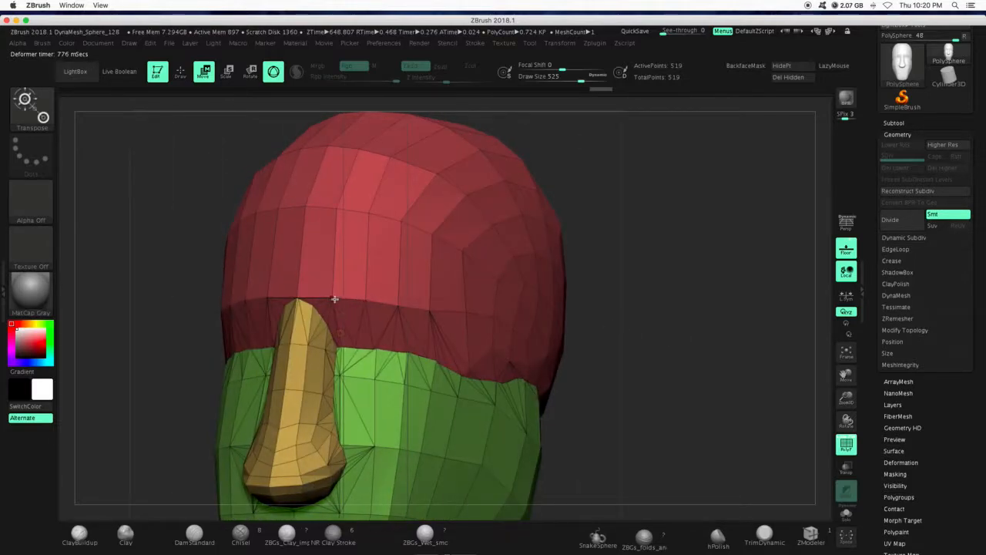
pyautogui.moveTo(336, 299); pyautogui.dragTo(635, 333)
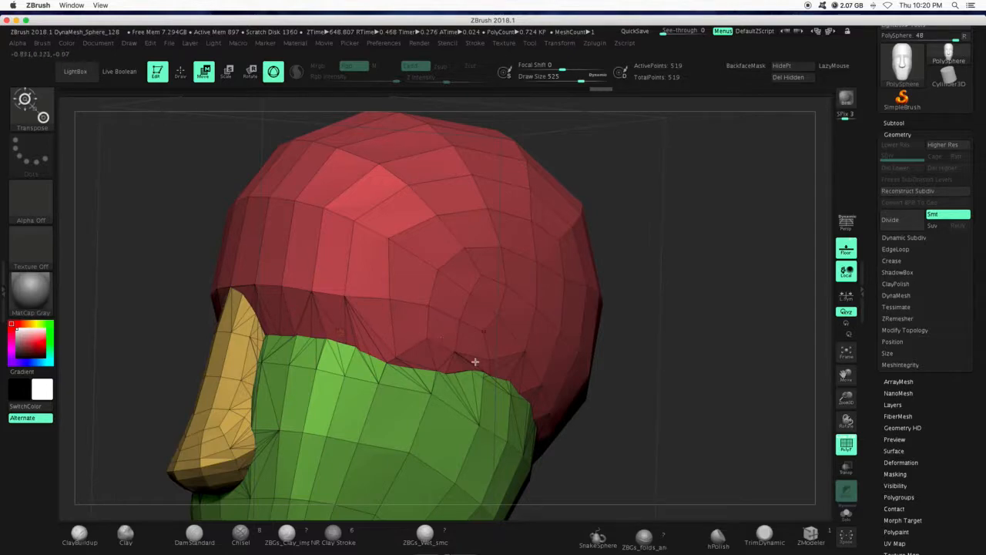
pyautogui.moveTo(786, 319)
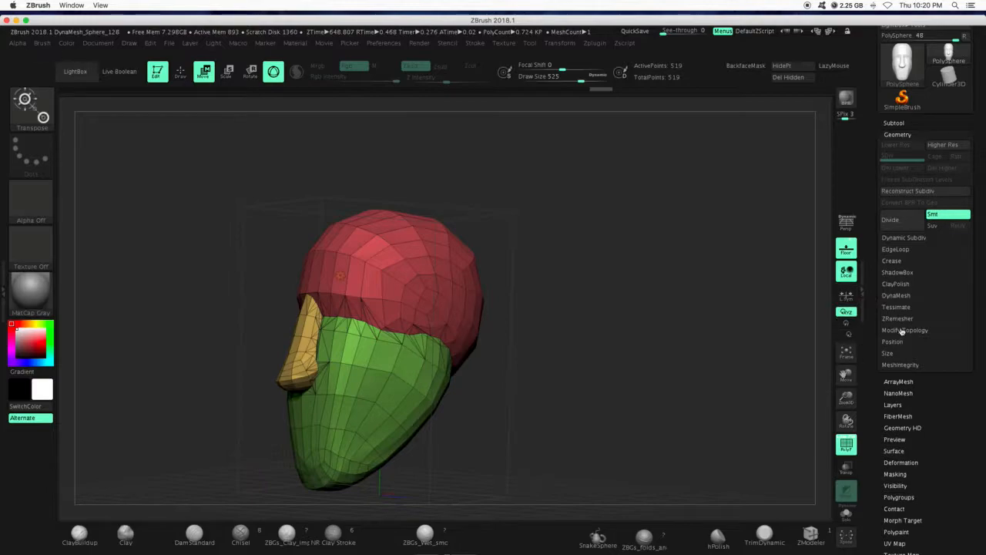
# Run ZRemesher on the fused head and nose to rebuild it as an even single-polygroup quad mesh.
pyautogui.click(897, 318)
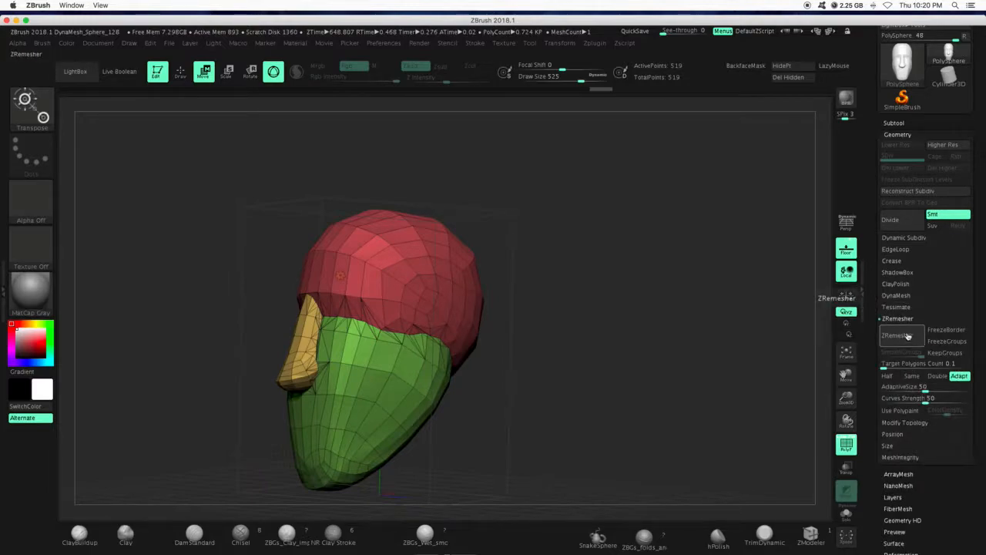
pyautogui.click(897, 336)
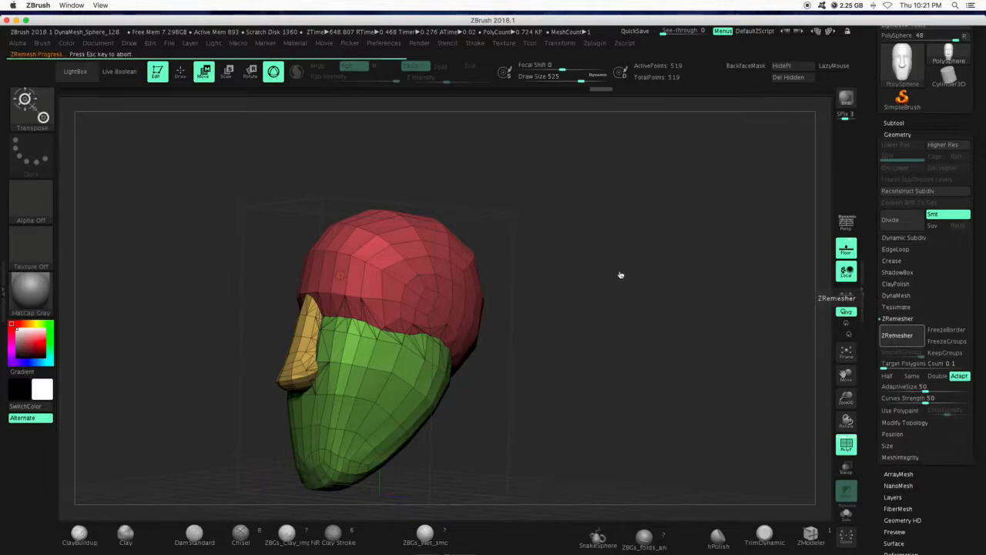
pyautogui.click(897, 334)
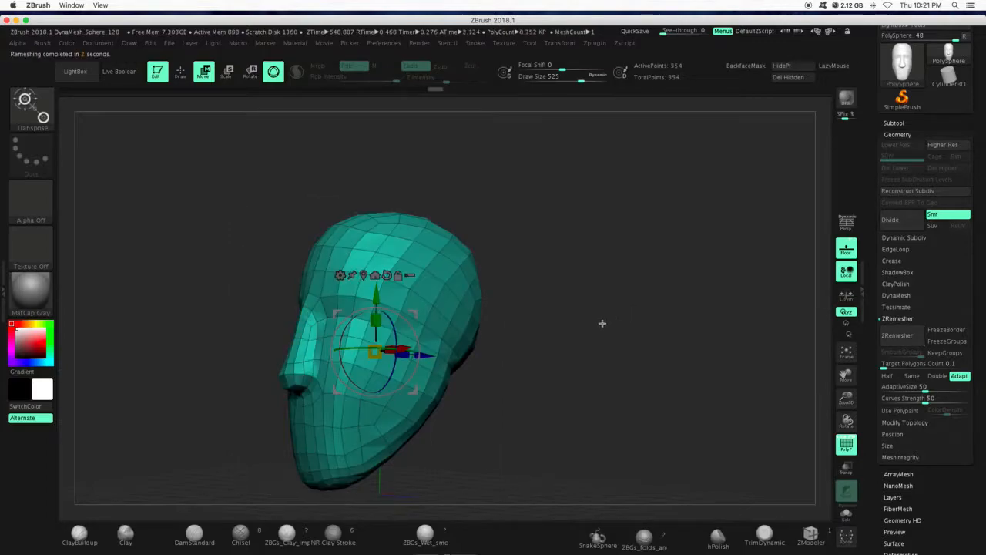
pyautogui.moveTo(603, 324); pyautogui.dragTo(699, 316)
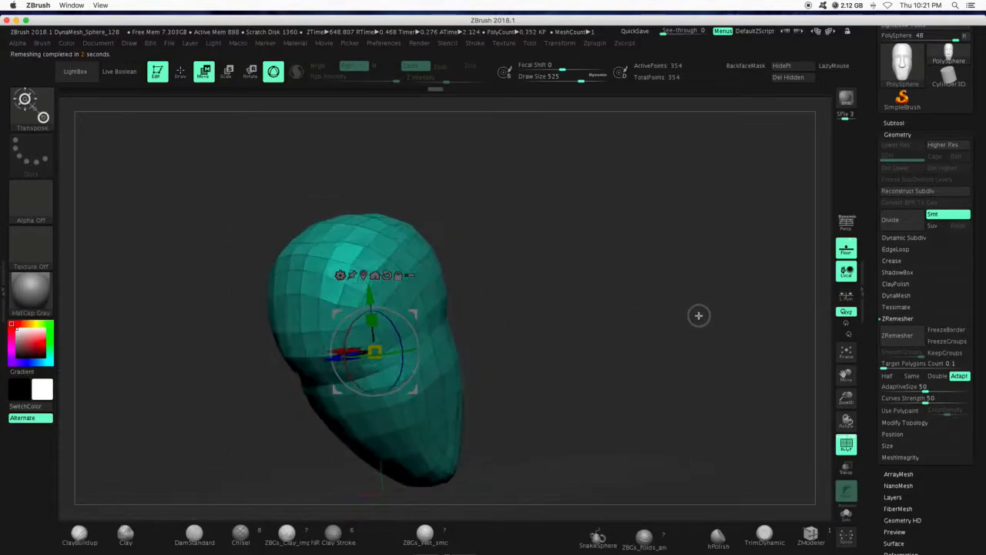
pyautogui.moveTo(699, 316); pyautogui.dragTo(580, 318)
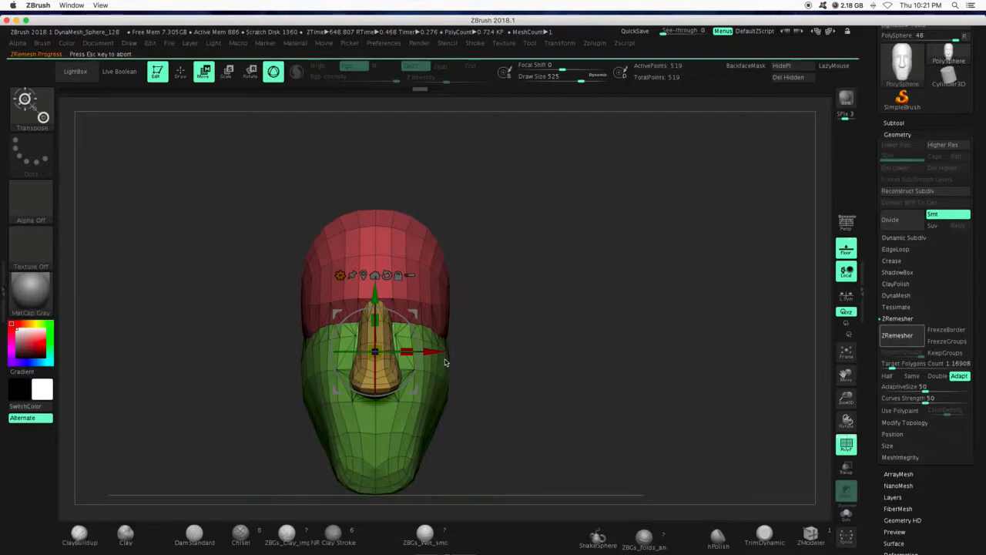
pyautogui.click(897, 319)
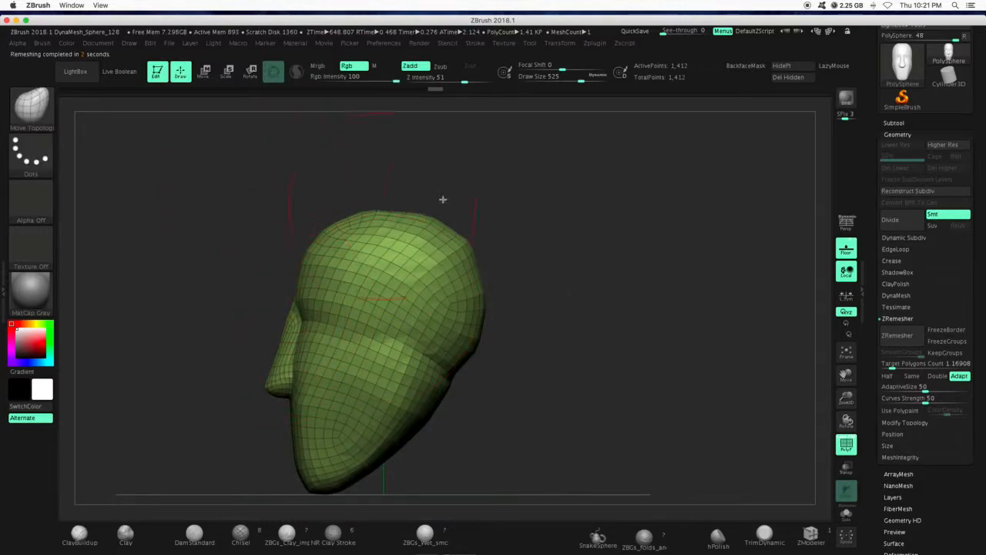
# Turn the remeshed head to face the front before switching off PolyF and picking DamStandard.
pyautogui.moveTo(444, 201); pyautogui.dragTo(422, 311)
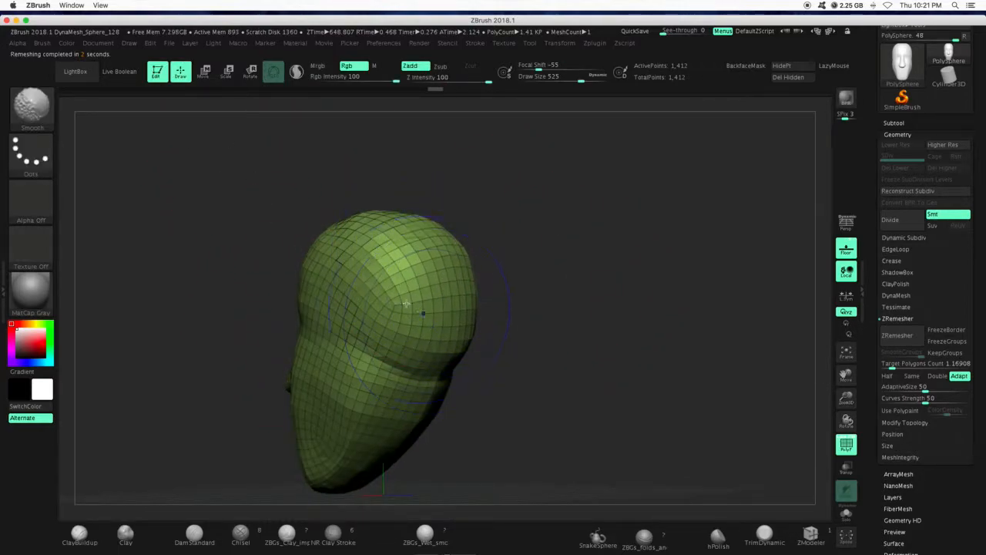
pyautogui.moveTo(404, 305); pyautogui.dragTo(584, 296)
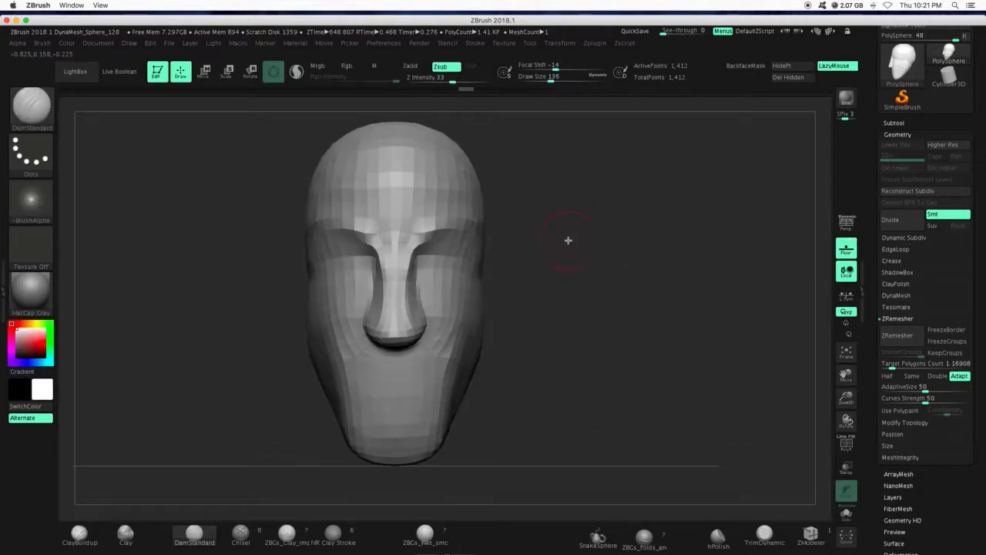
# ZRemesh the head again at a higher target, then carve a DamStandard crease along the brow above the eye.
pyautogui.click(897, 336)
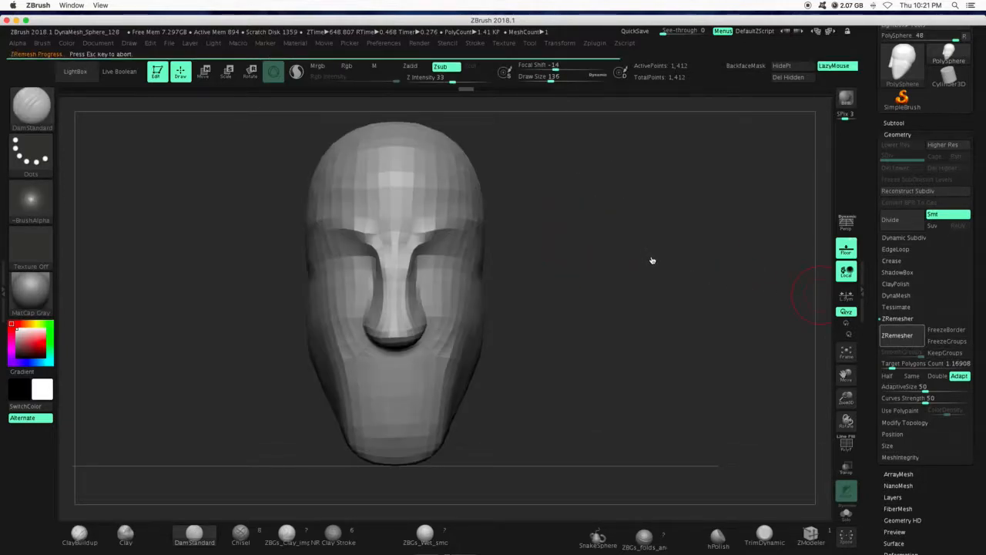
pyautogui.click(897, 336)
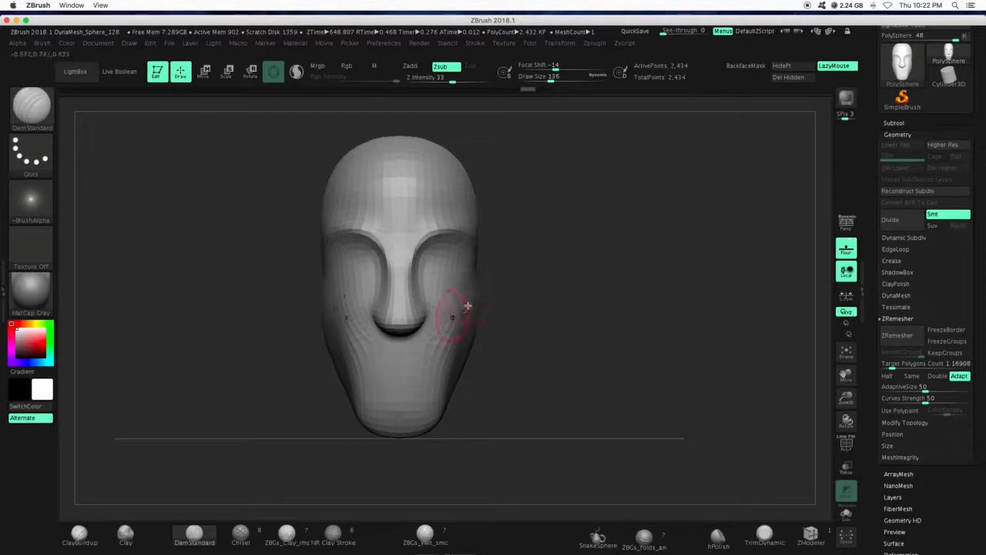
pyautogui.moveTo(353, 235)
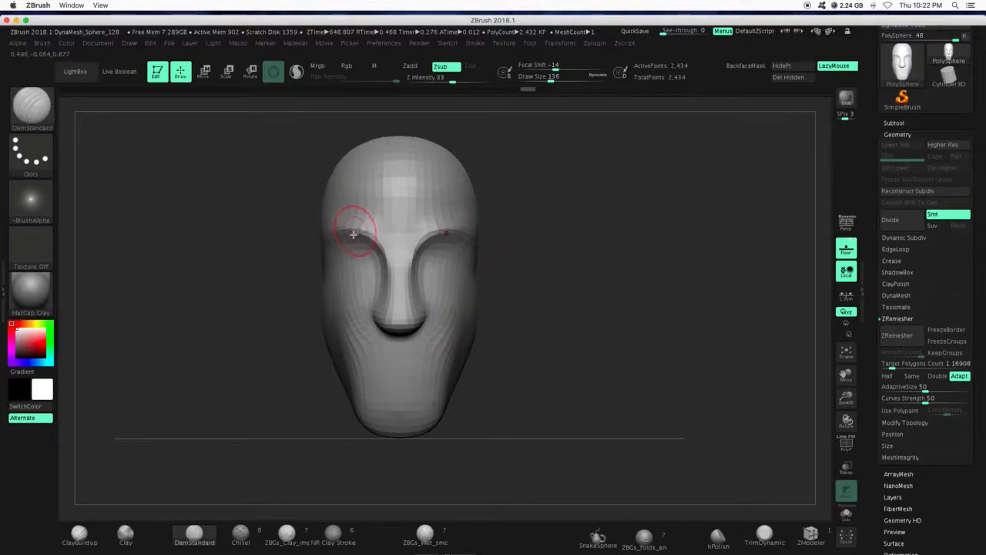
pyautogui.moveTo(339, 249)
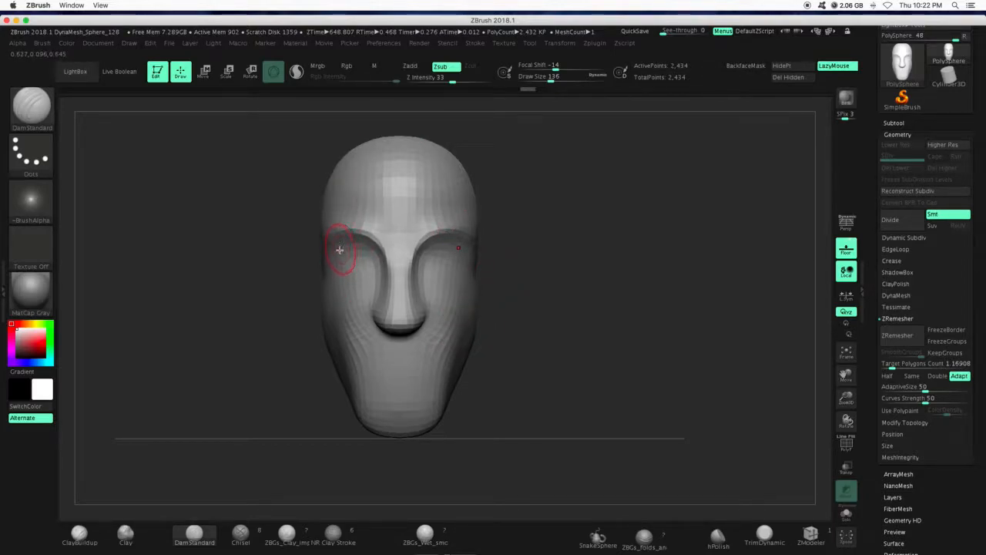
pyautogui.moveTo(339, 249); pyautogui.dragTo(579, 299)
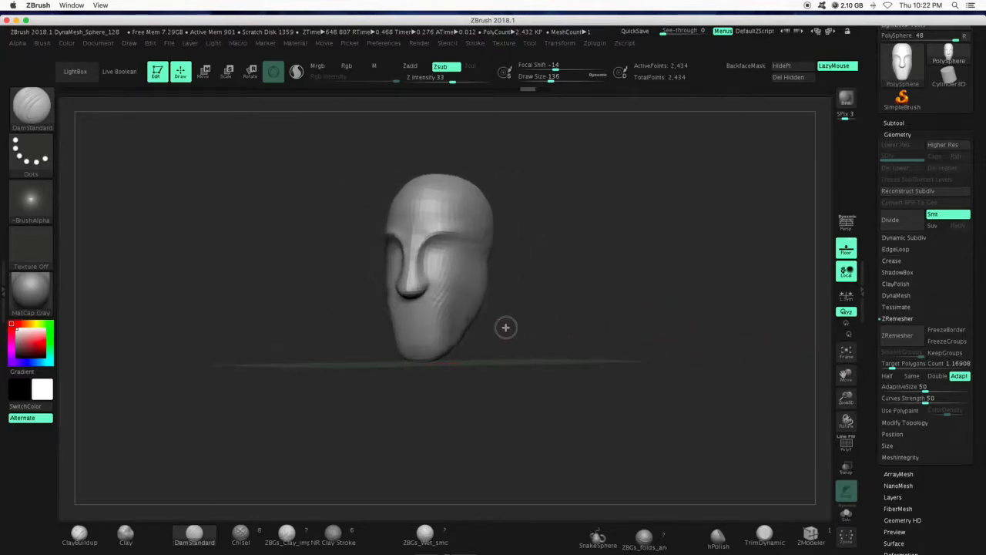
pyautogui.moveTo(505, 327); pyautogui.dragTo(555, 308)
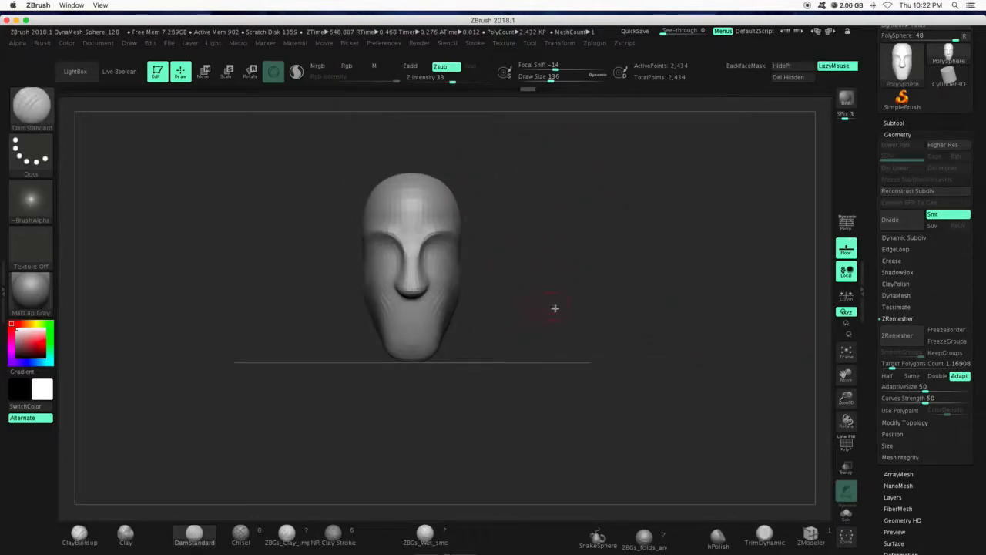